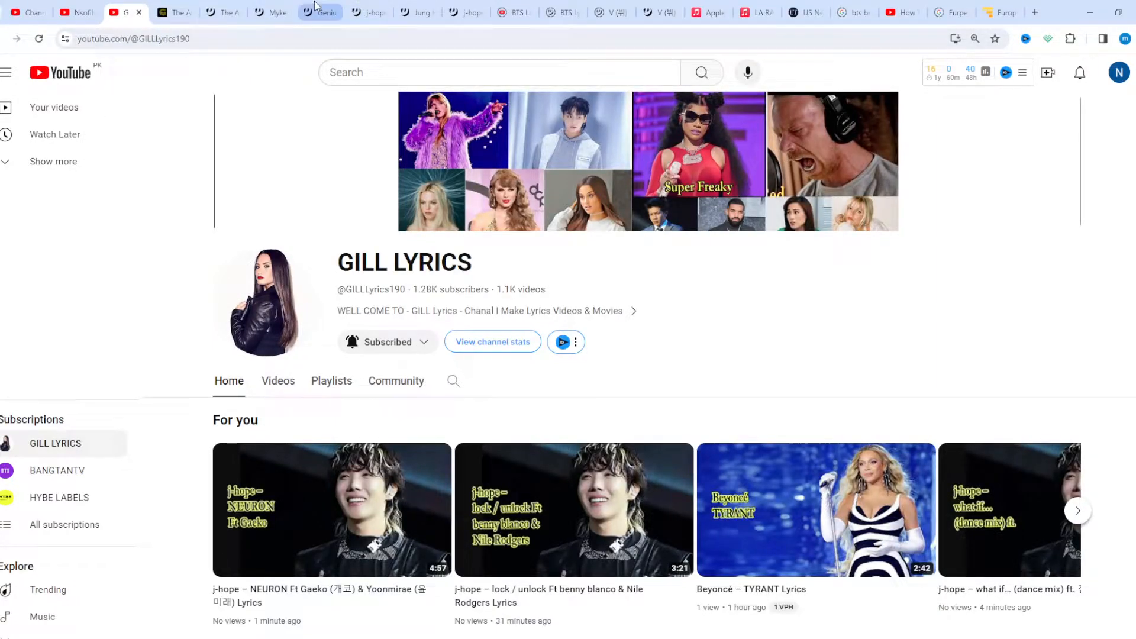
{"action": "mouse_move", "coordinate": [229, 90]}
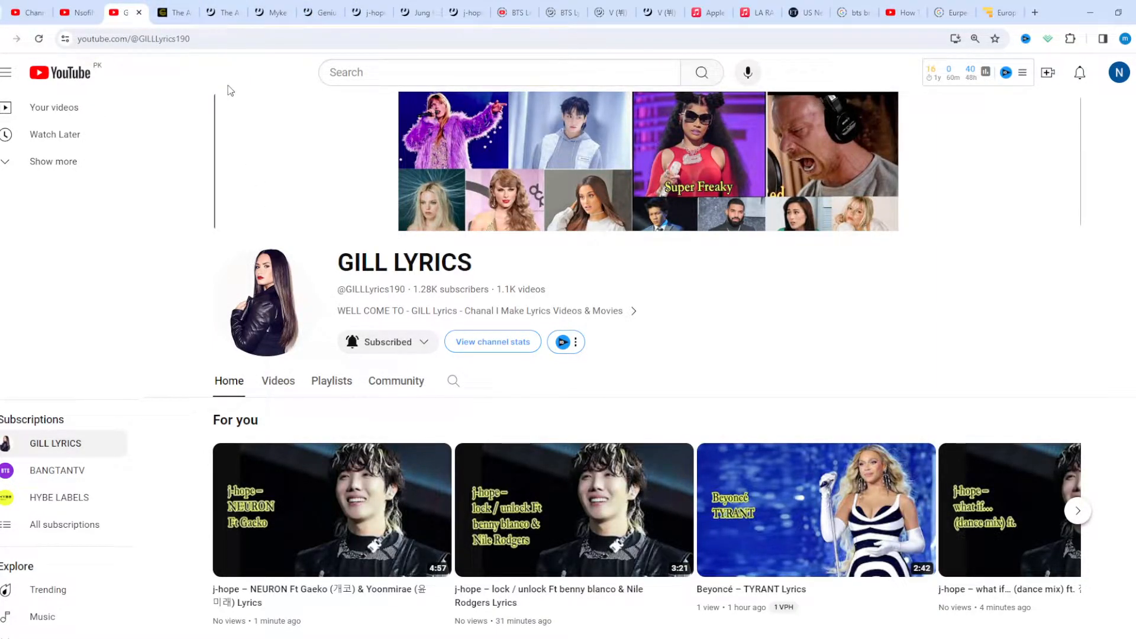
Step: Switch to the gilllyrics.com tab and scroll past the post title to the LA RANGER Lyrics heading
{"action": "left_click", "coordinate": [172, 12]}
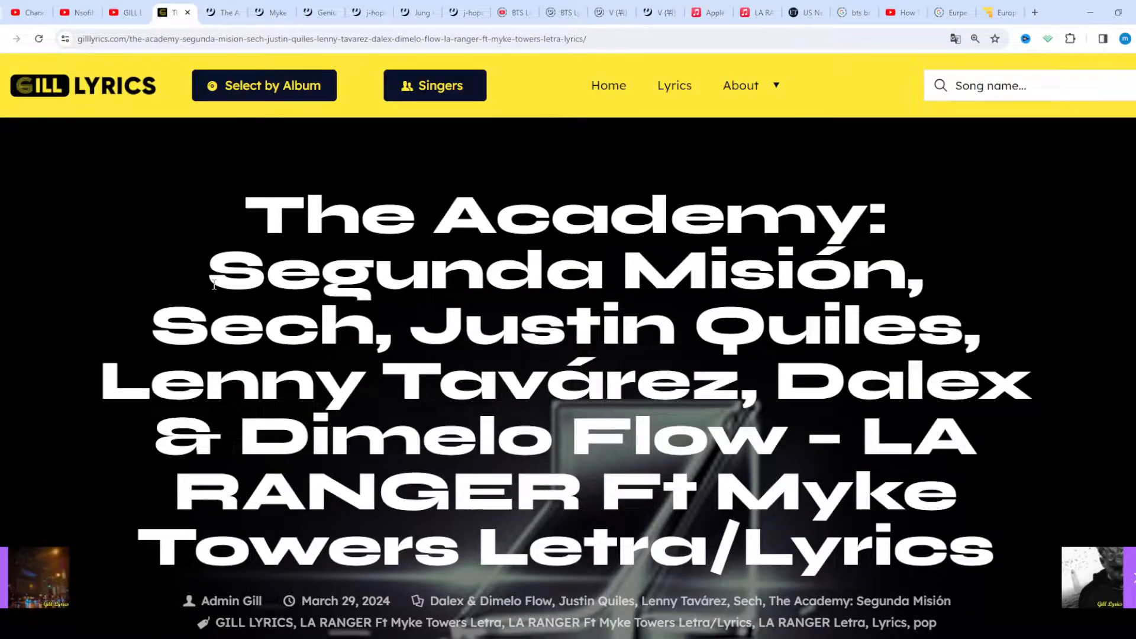
{"action": "mouse_move", "coordinate": [366, 384]}
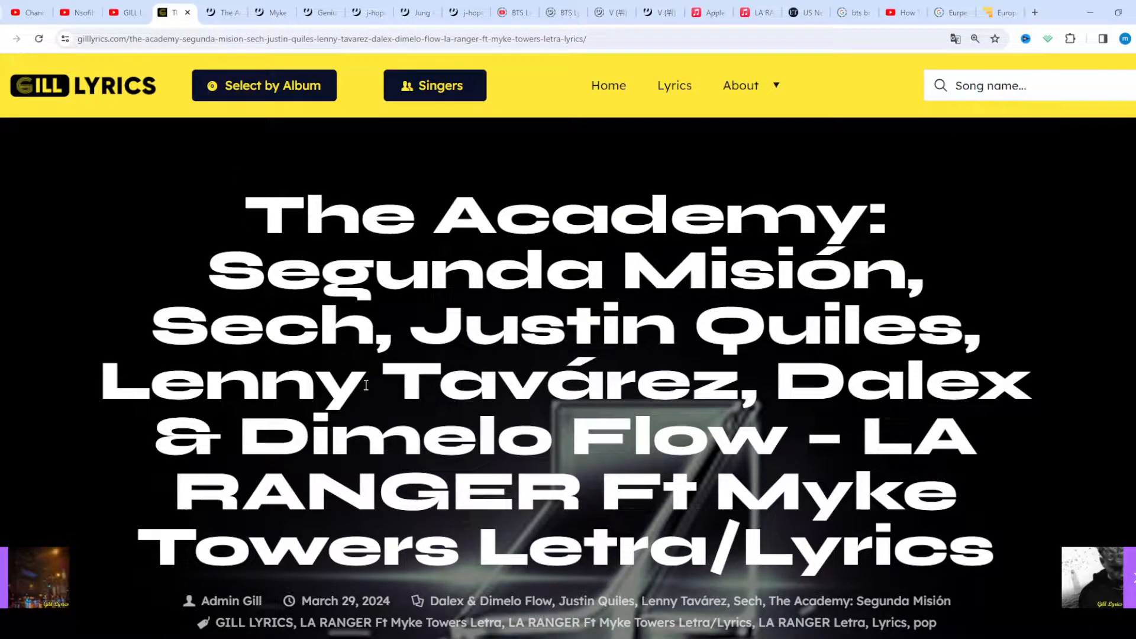
{"action": "scroll", "scroll_direction": "down", "scroll_amount": 3}
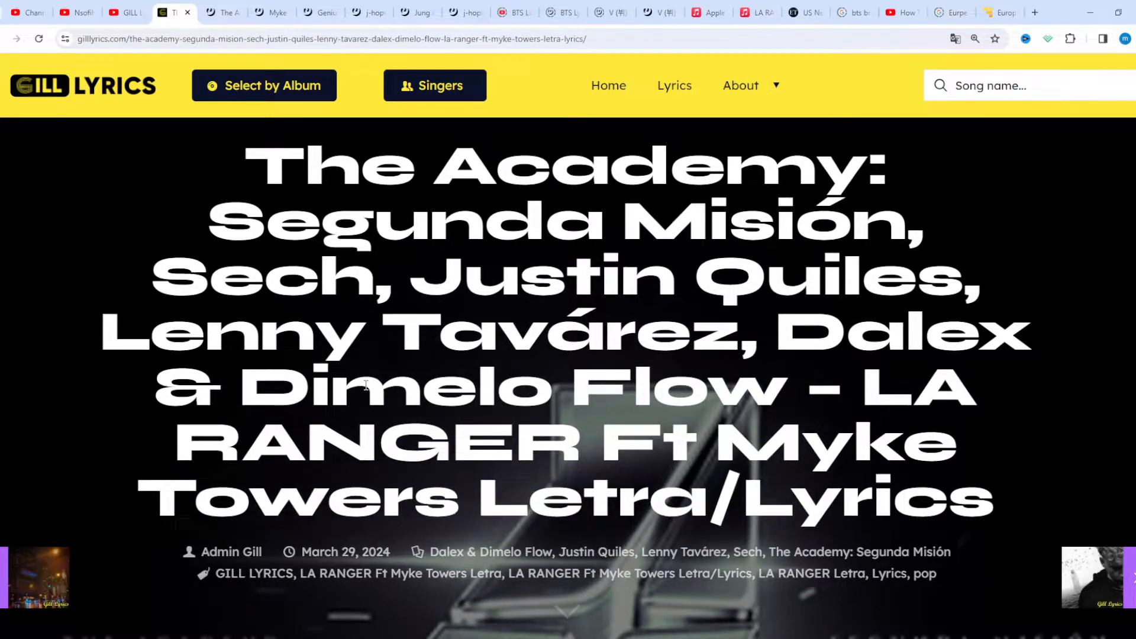
{"action": "scroll", "scroll_direction": "down", "scroll_amount": 3}
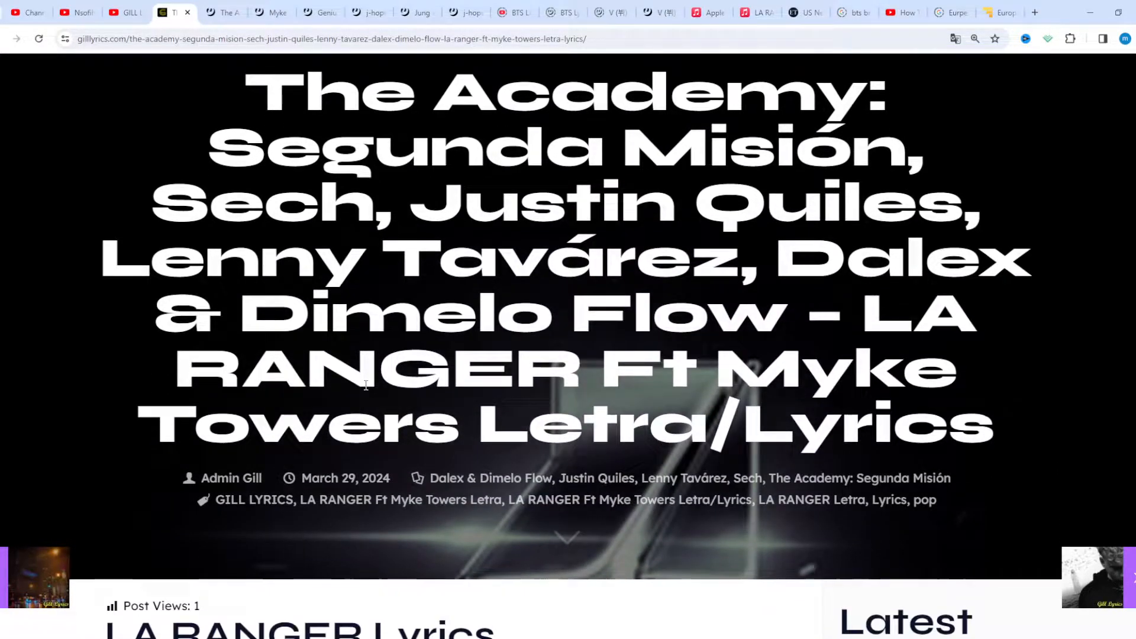
{"action": "scroll", "scroll_direction": "down", "scroll_amount": 3}
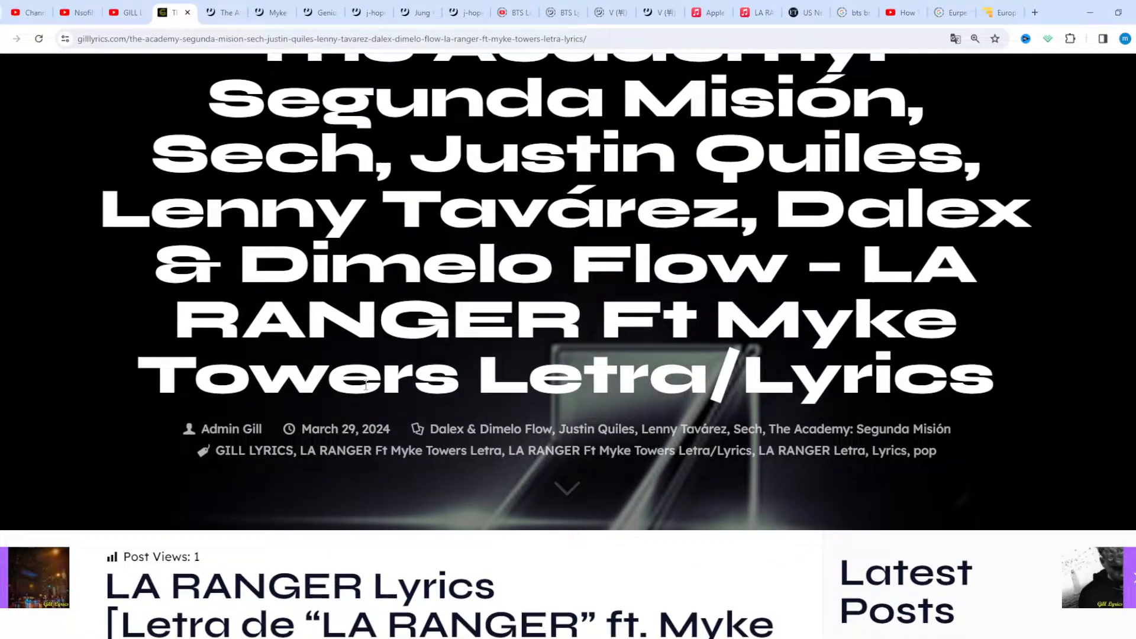
{"action": "scroll", "scroll_direction": "down", "scroll_amount": 3}
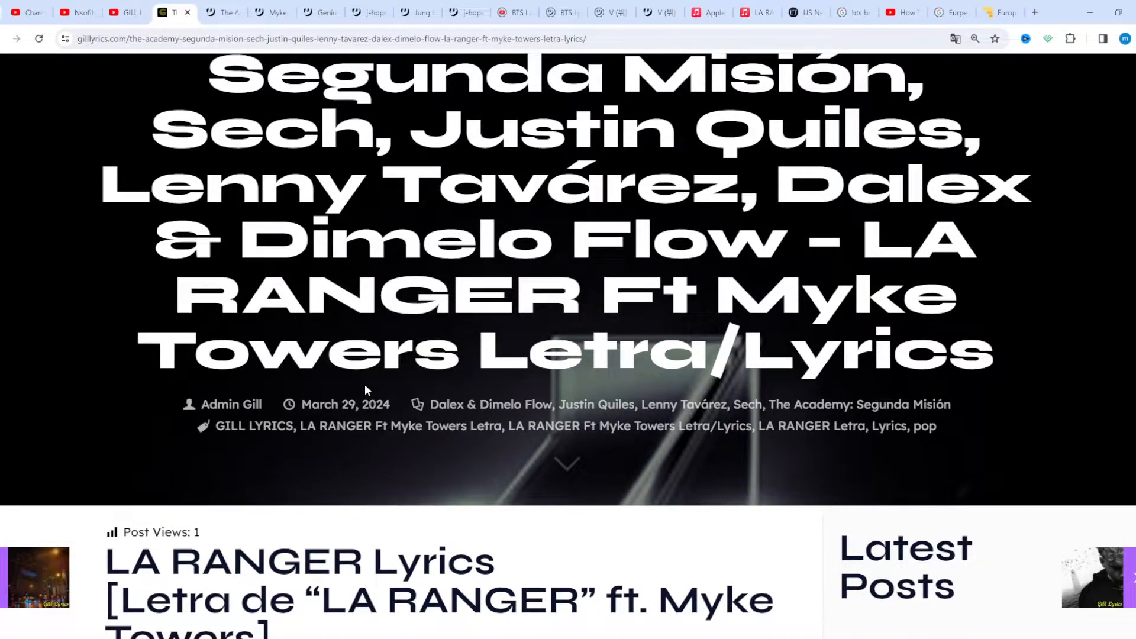
{"action": "scroll", "scroll_direction": "down", "scroll_amount": 3}
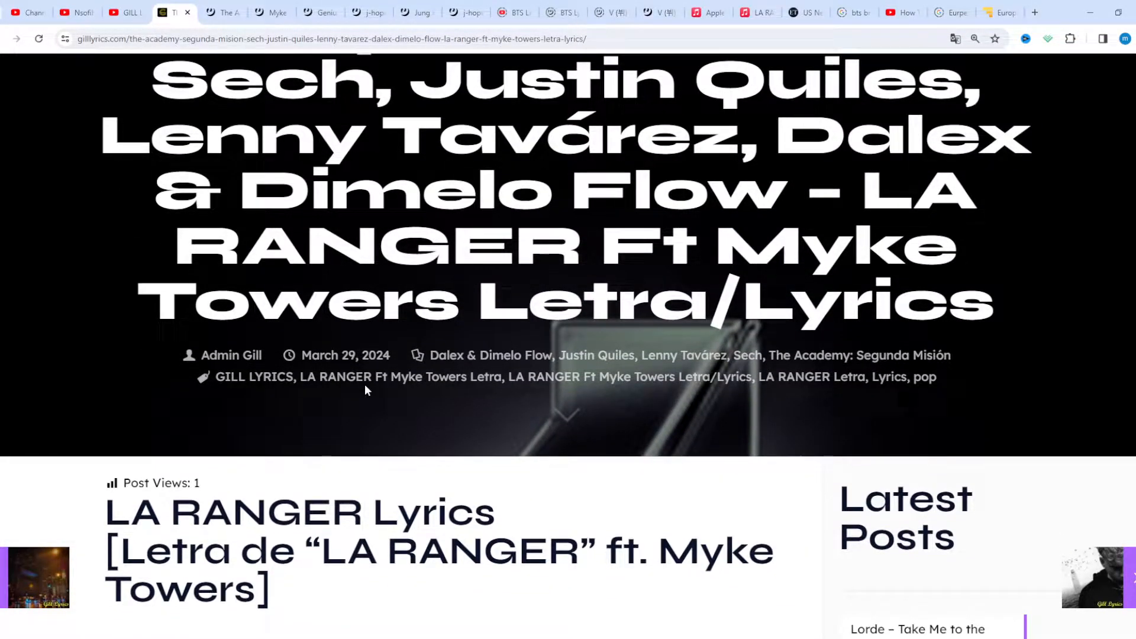
{"action": "scroll", "scroll_direction": "down", "scroll_amount": 3}
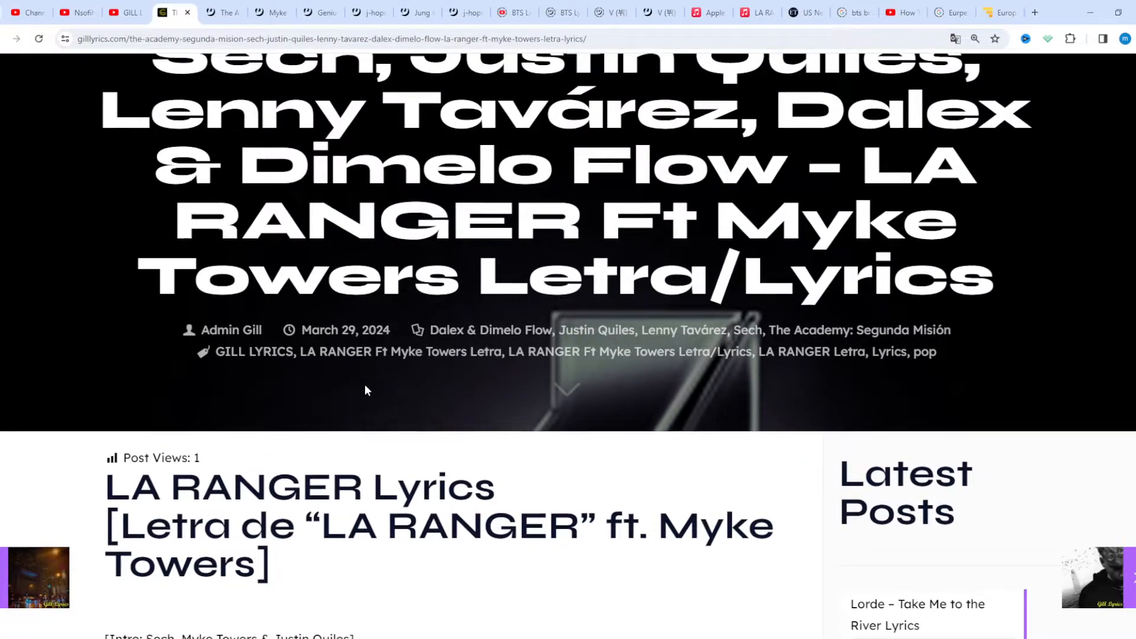
Step: Scroll down through the intro and chorus to Justin Quiles's and Lenny Tavárez's verses
{"action": "scroll", "scroll_direction": "down", "scroll_amount": 3}
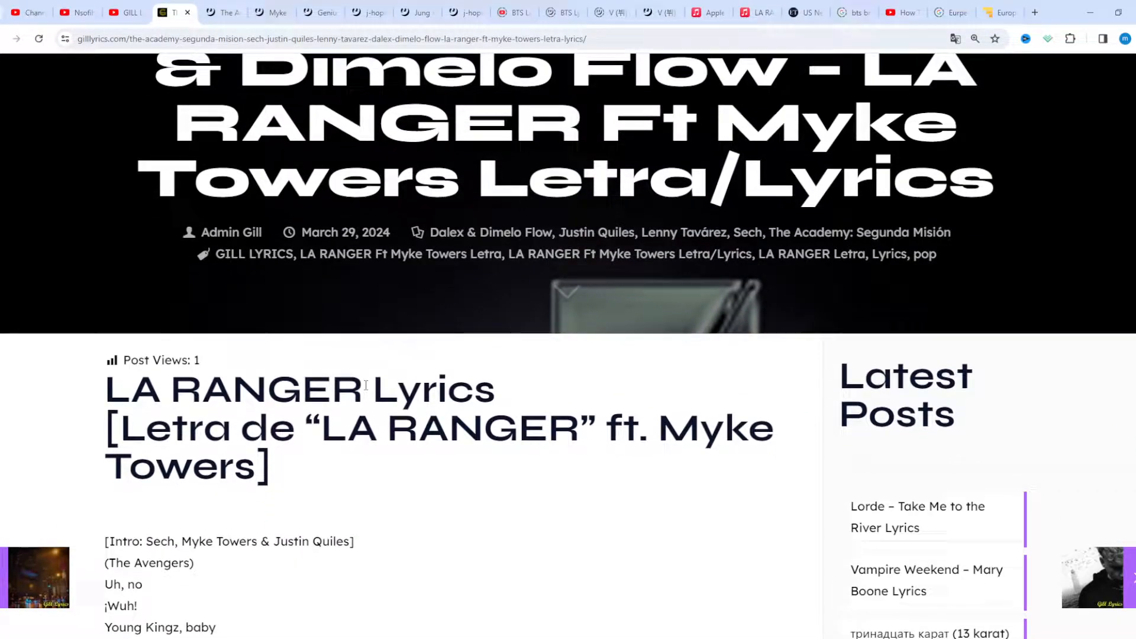
{"action": "scroll", "scroll_direction": "down", "scroll_amount": 3}
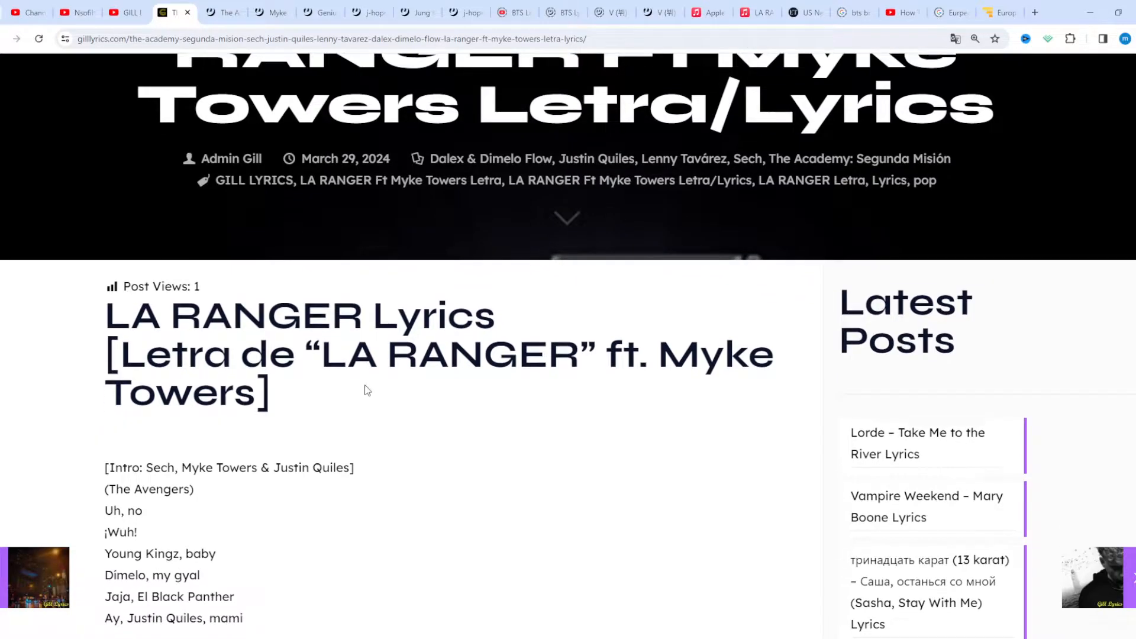
{"action": "scroll", "scroll_direction": "down", "scroll_amount": 3}
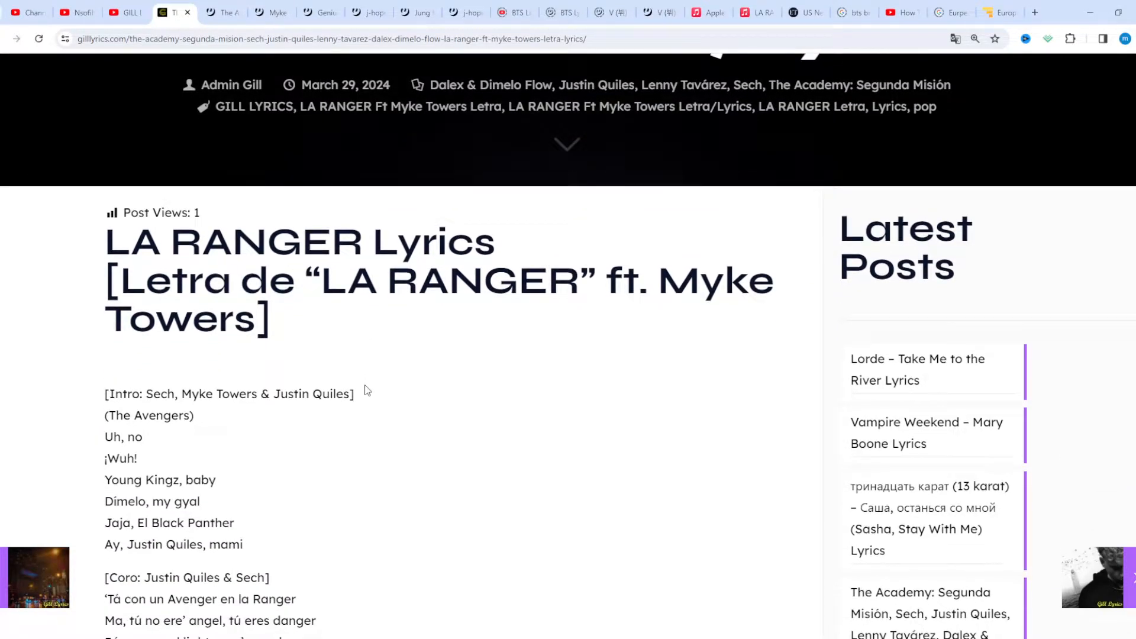
{"action": "scroll", "scroll_direction": "down", "scroll_amount": 3}
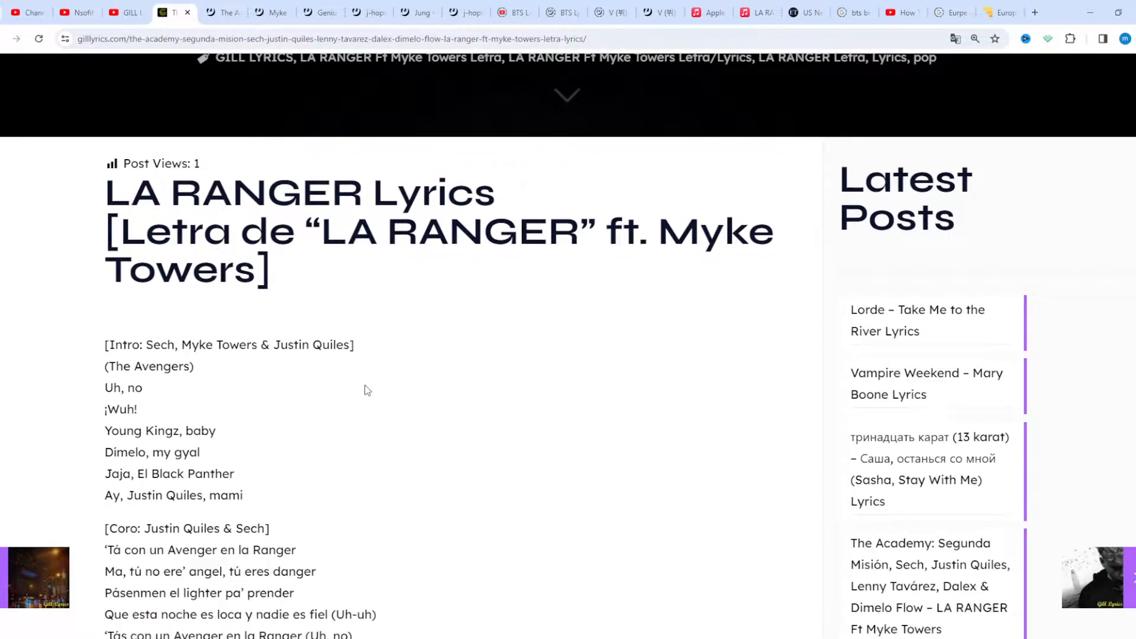
{"action": "scroll", "scroll_direction": "down", "scroll_amount": 3}
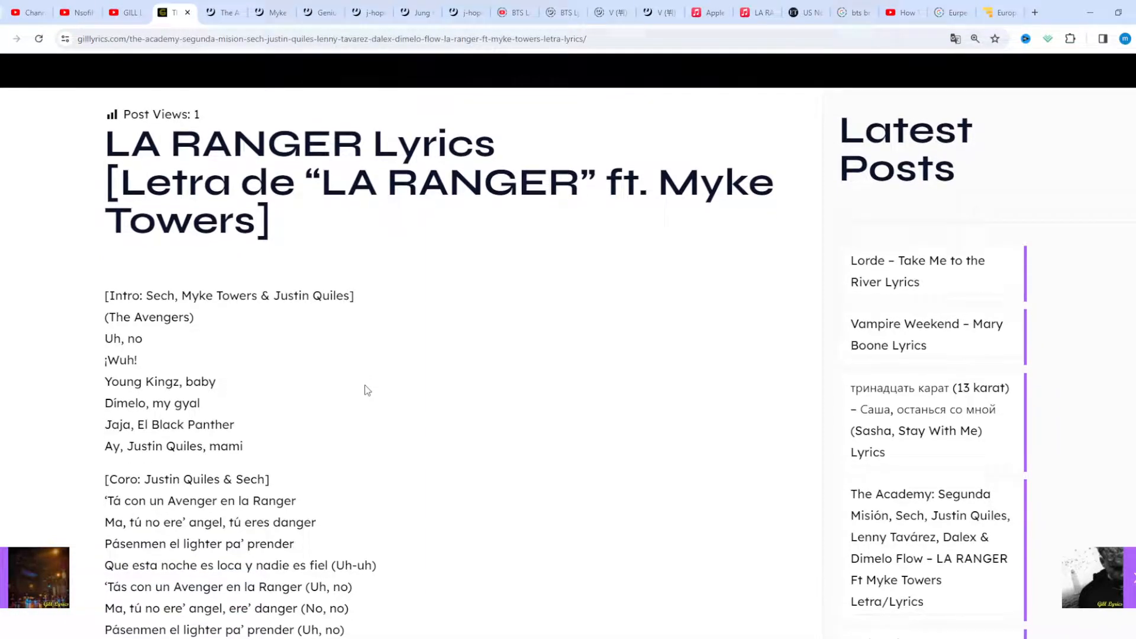
{"action": "scroll", "scroll_direction": "down", "scroll_amount": 3}
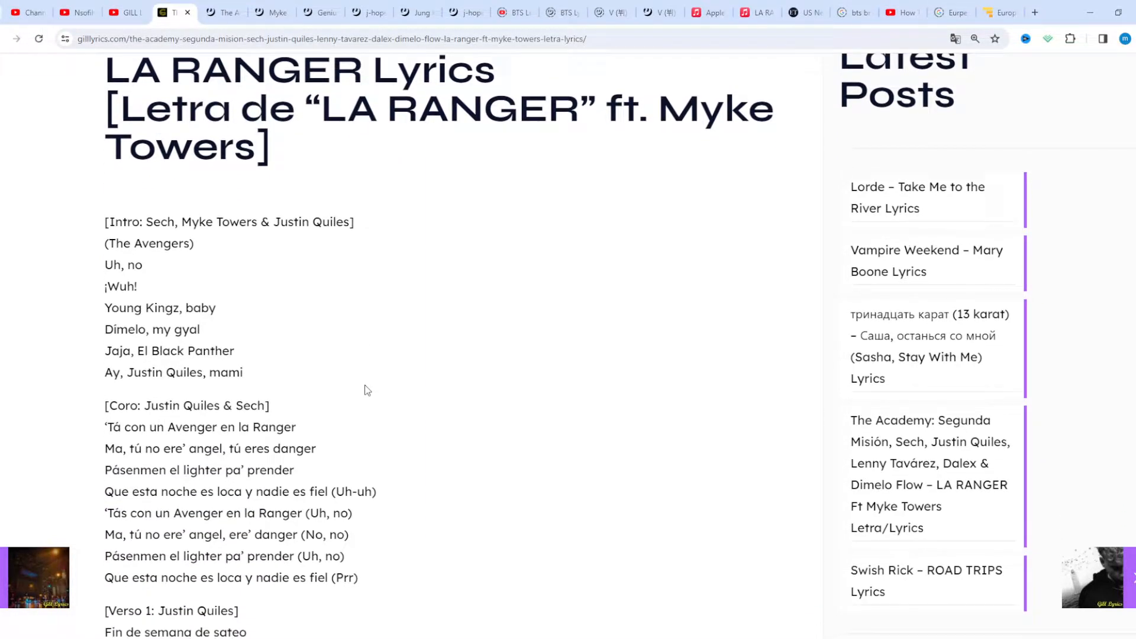
{"action": "scroll", "scroll_direction": "down", "scroll_amount": 3}
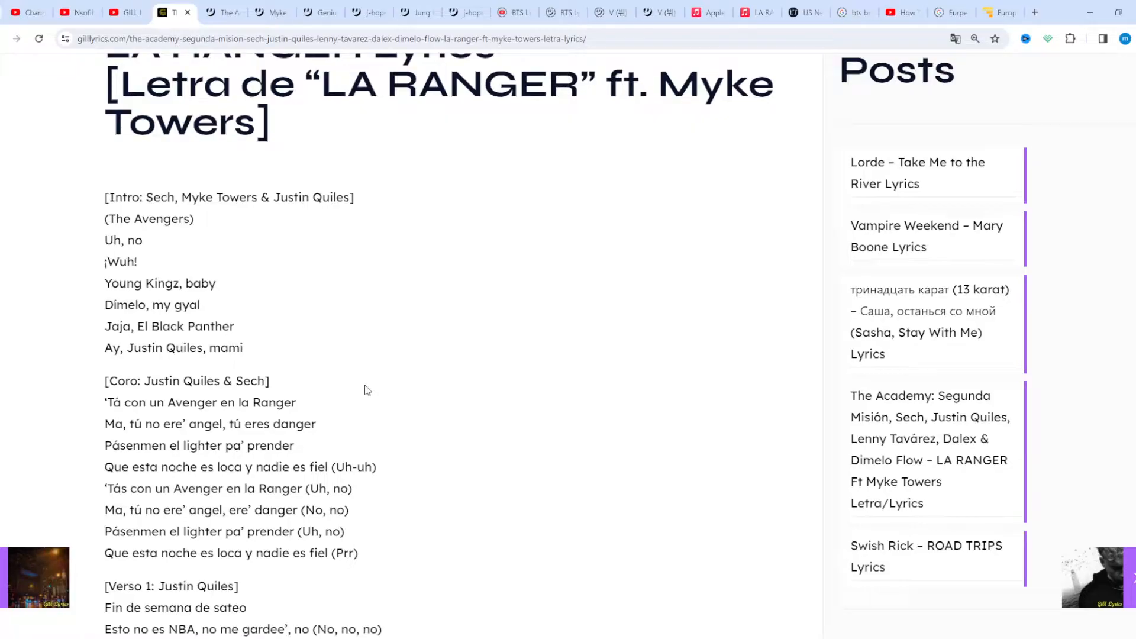
{"action": "scroll", "scroll_direction": "down", "scroll_amount": 3}
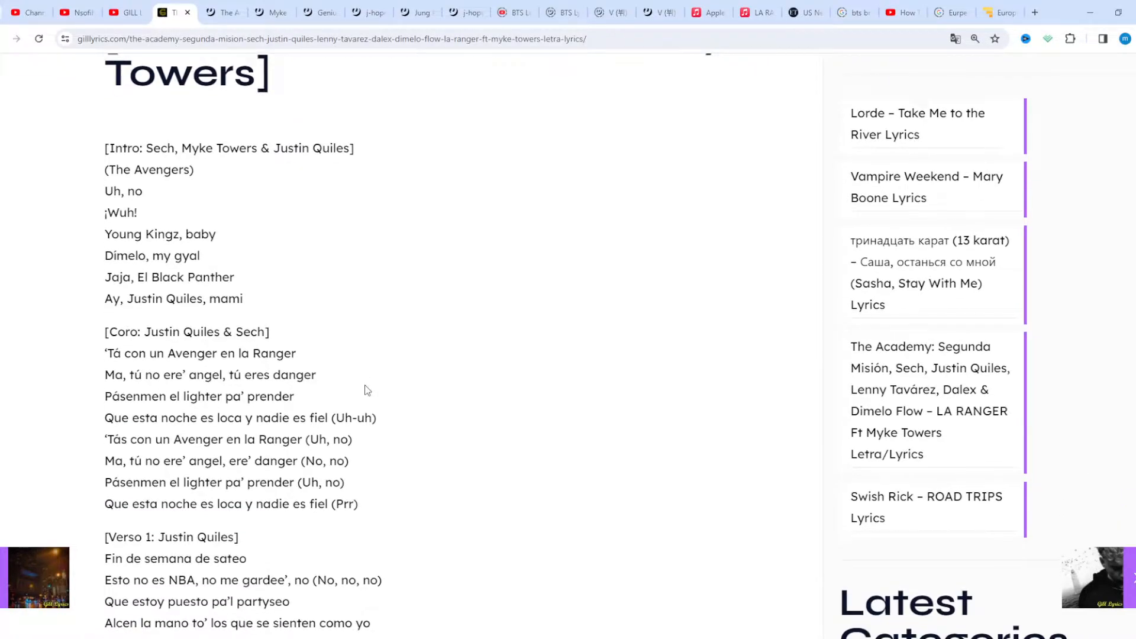
{"action": "scroll", "scroll_direction": "down", "scroll_amount": 3}
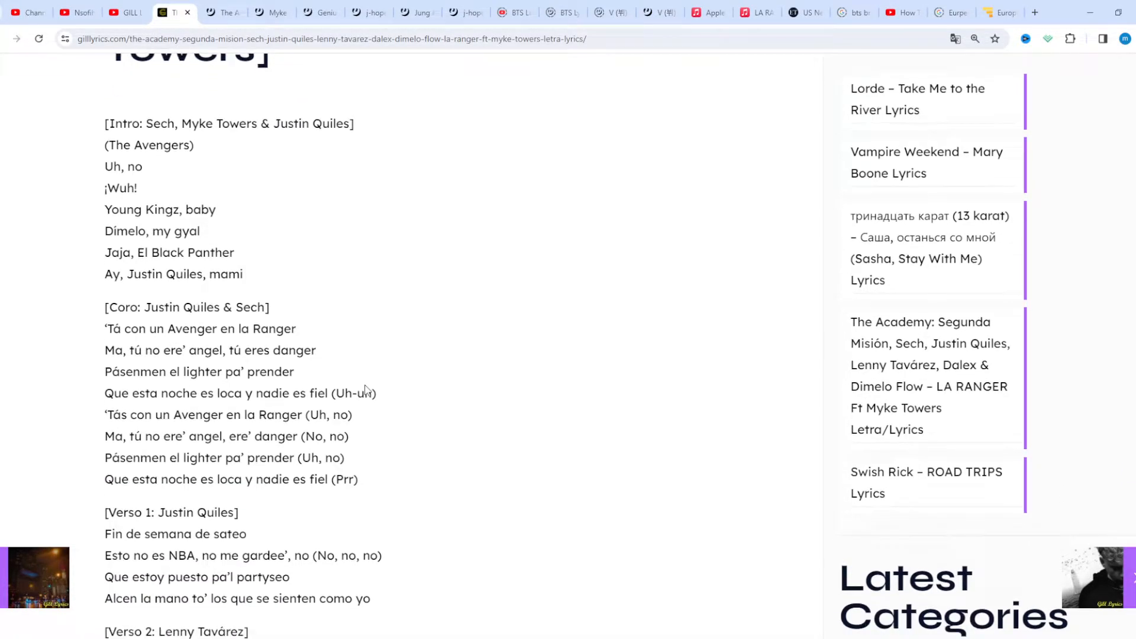
{"action": "scroll", "scroll_direction": "down", "scroll_amount": 3}
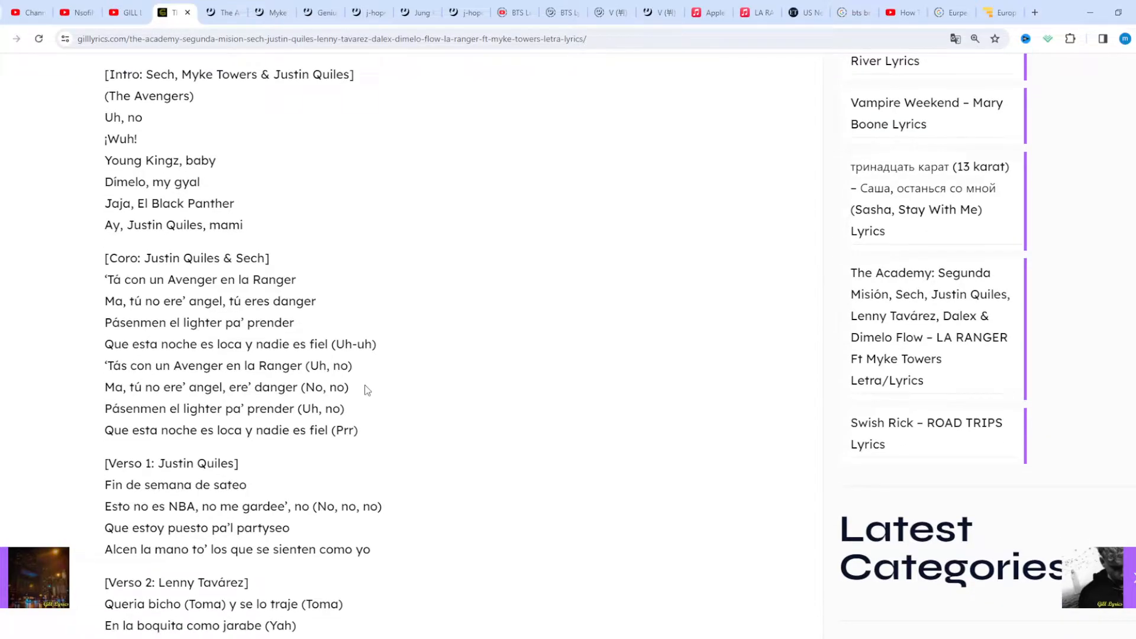
{"action": "scroll", "scroll_direction": "down", "scroll_amount": 3}
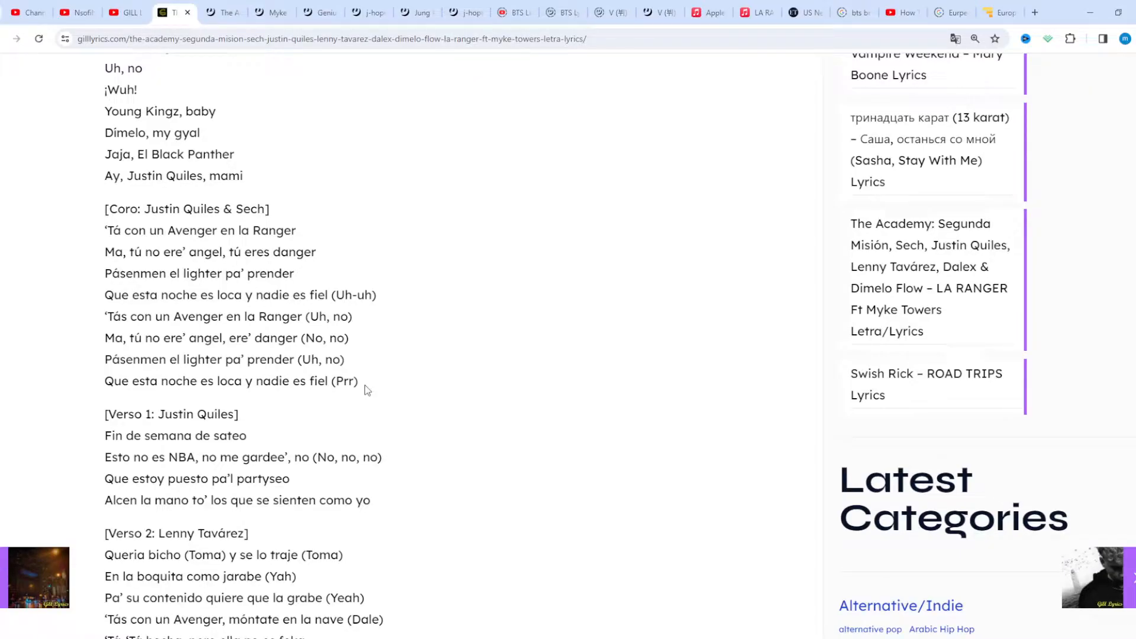
{"action": "scroll", "scroll_direction": "down", "scroll_amount": 3}
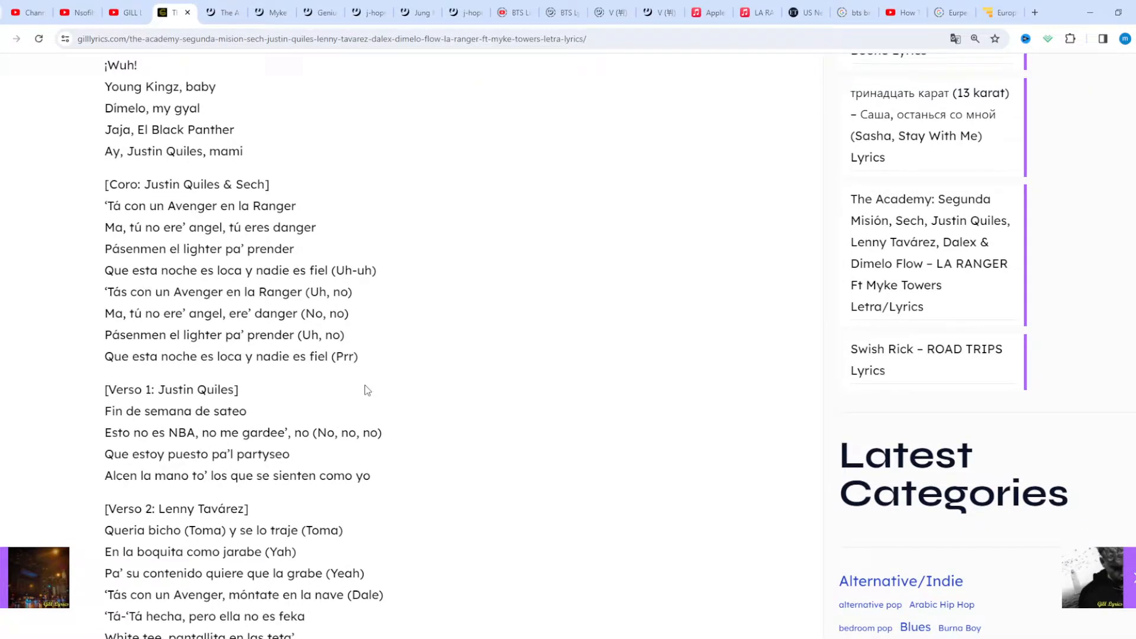
{"action": "scroll", "scroll_direction": "down", "scroll_amount": 3}
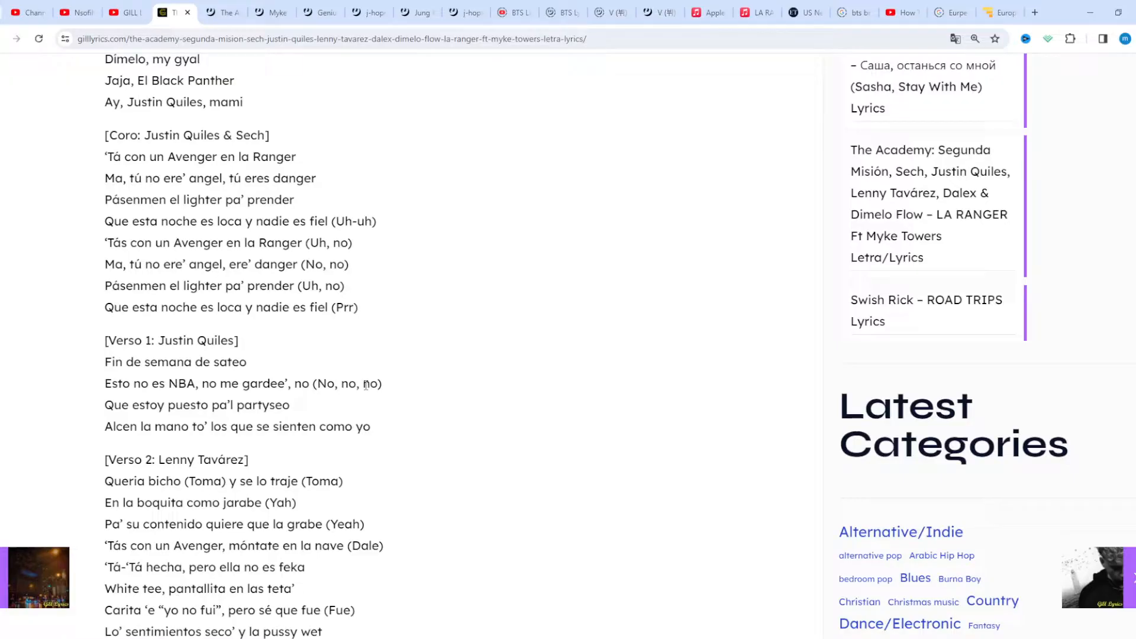
Step: Scroll down to Dalex's third verse and the Justin Quiles & Lenny Tavárez chorus
{"action": "scroll", "scroll_direction": "down", "scroll_amount": 3}
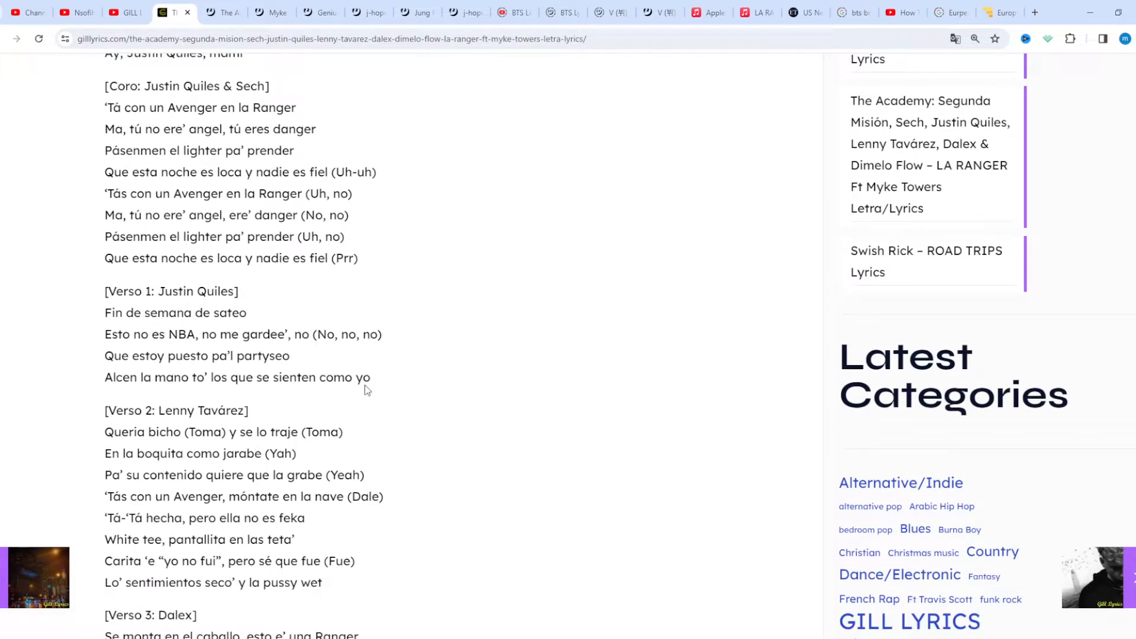
{"action": "scroll", "scroll_direction": "down", "scroll_amount": 3}
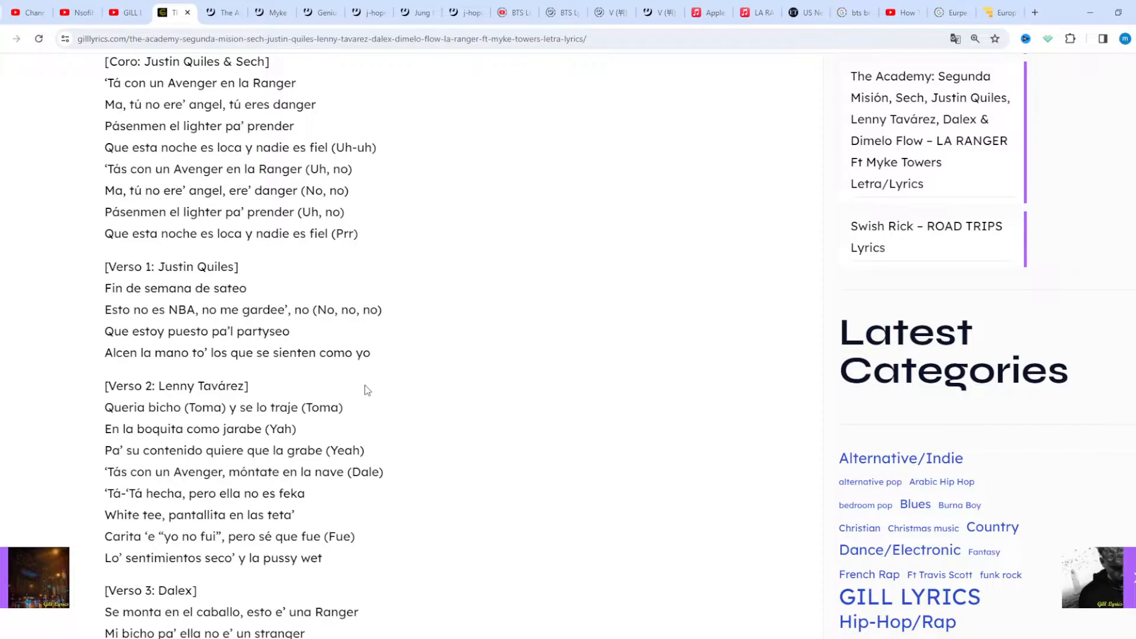
{"action": "scroll", "scroll_direction": "down", "scroll_amount": 3}
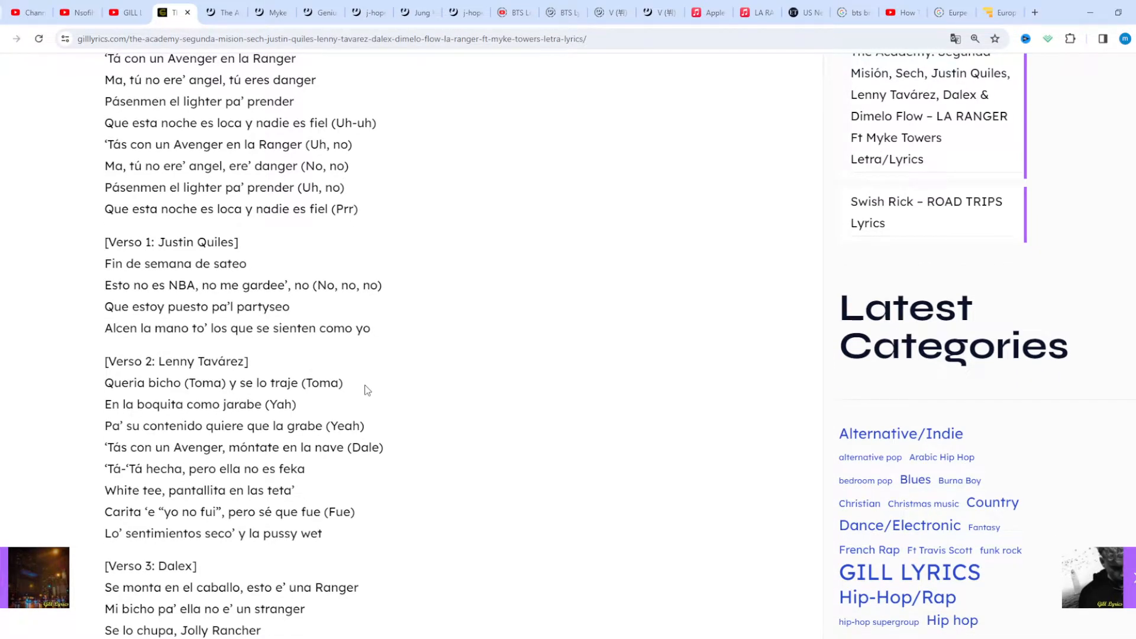
{"action": "scroll", "scroll_direction": "down", "scroll_amount": 3}
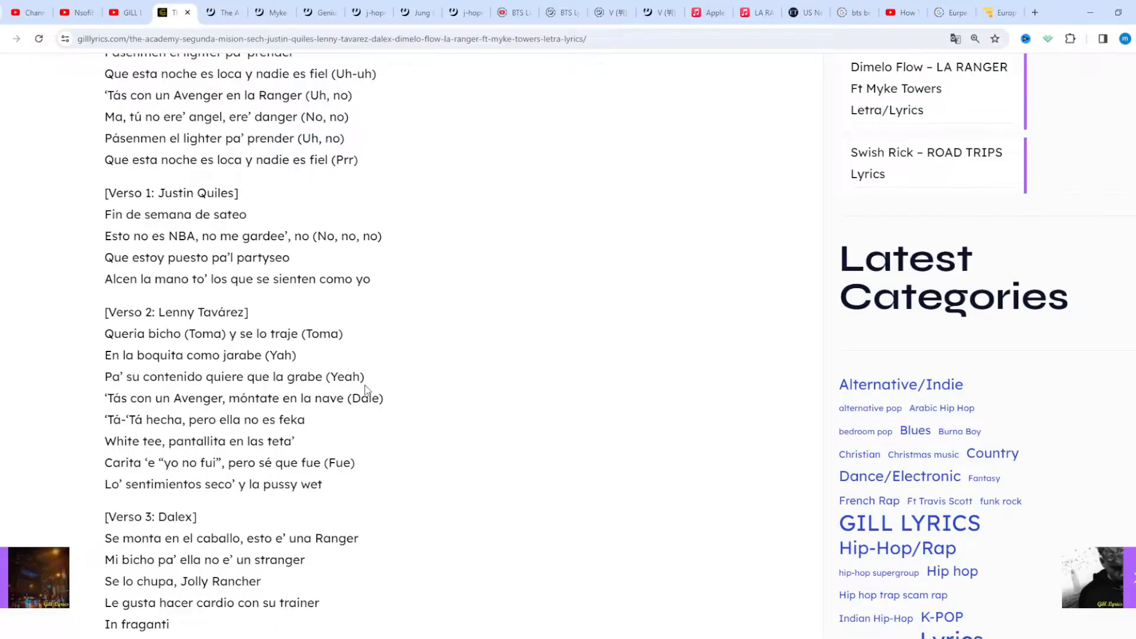
{"action": "scroll", "scroll_direction": "down", "scroll_amount": 3}
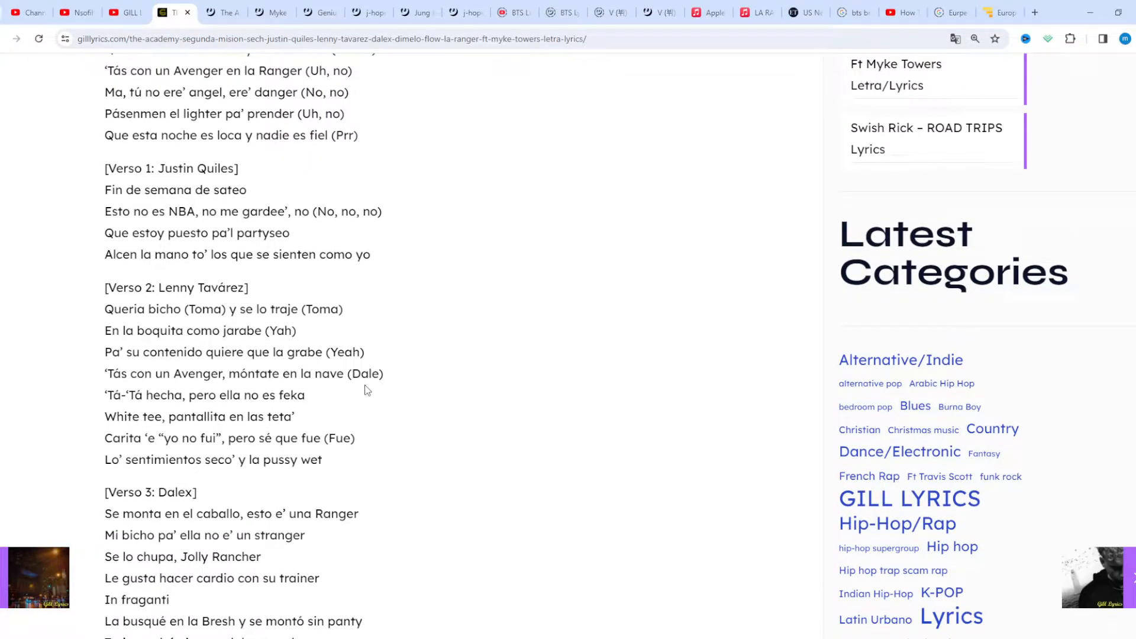
{"action": "scroll", "scroll_direction": "down", "scroll_amount": 3}
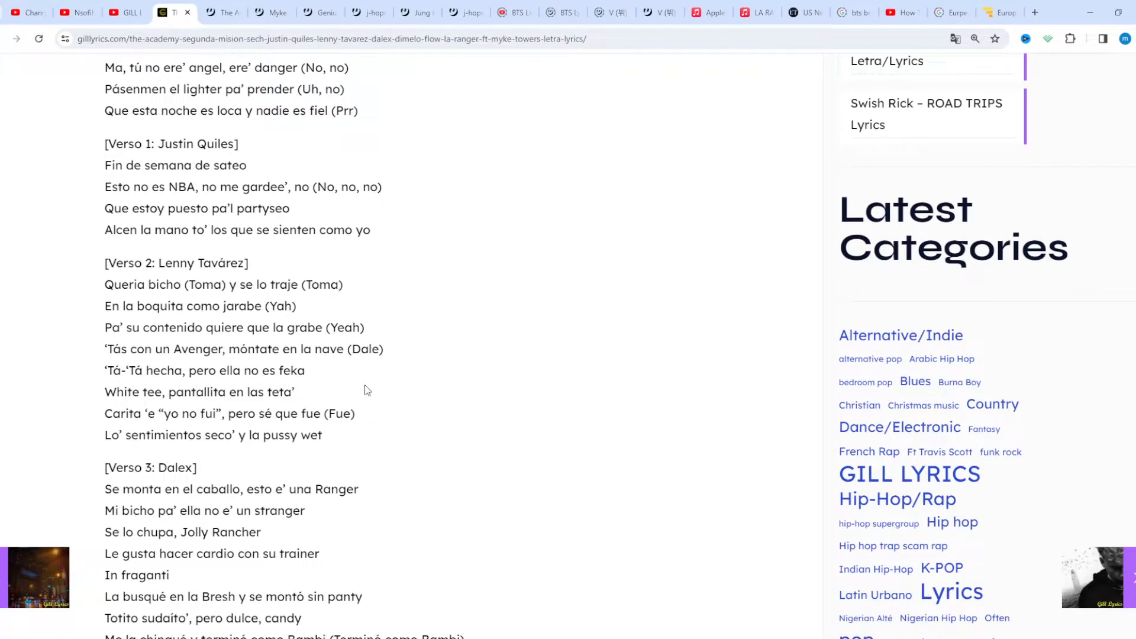
{"action": "scroll", "scroll_direction": "down", "scroll_amount": 3}
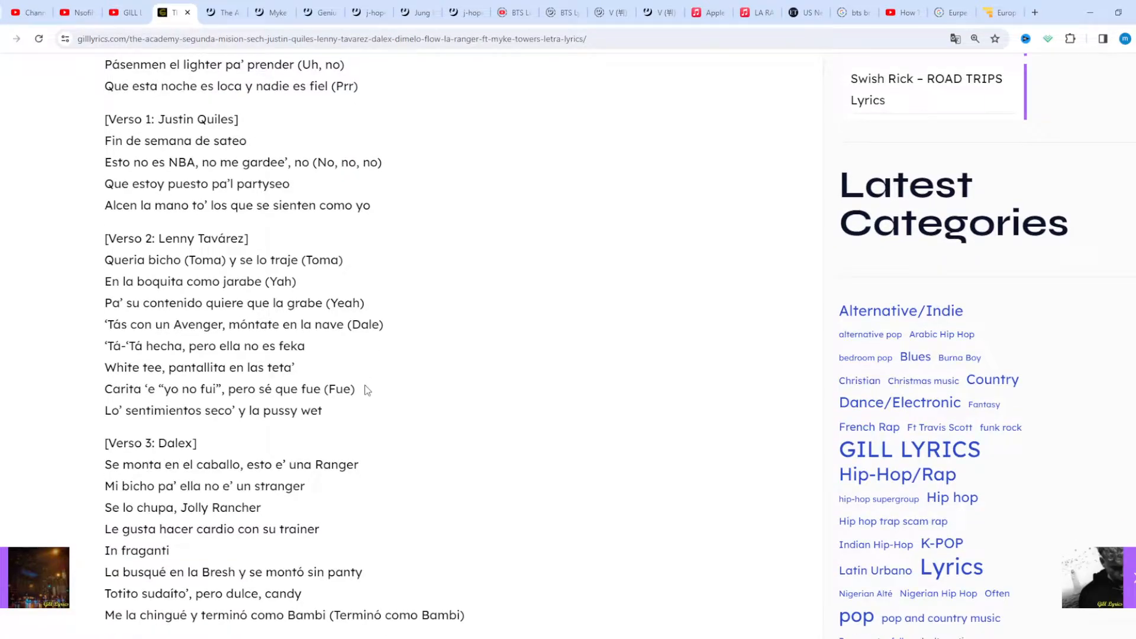
{"action": "scroll", "scroll_direction": "down", "scroll_amount": 3}
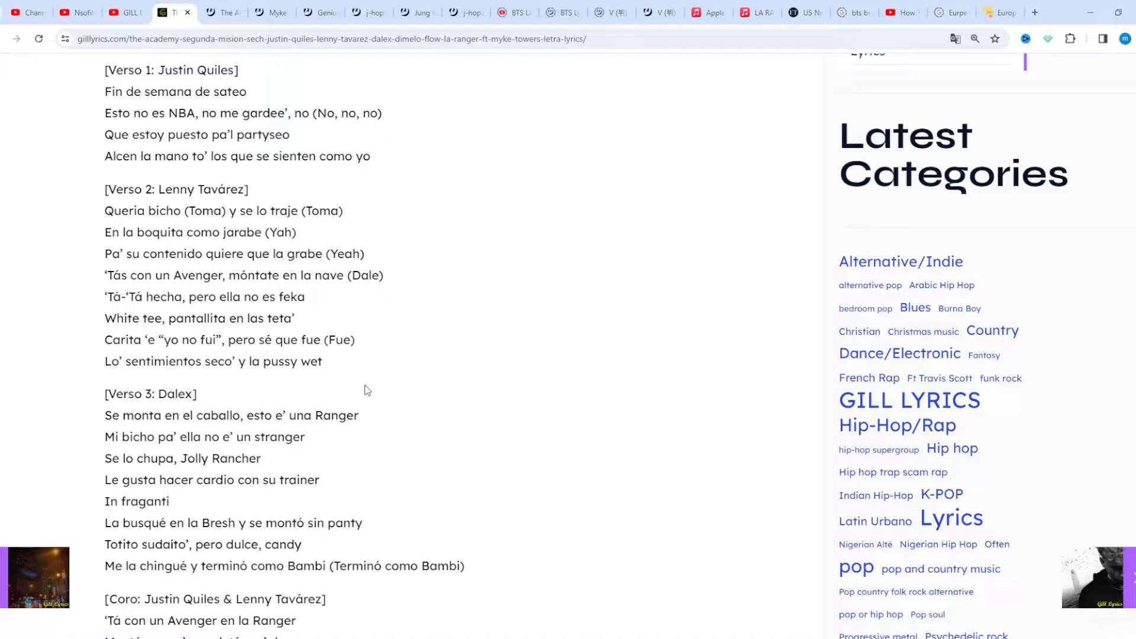
{"action": "scroll", "scroll_direction": "down", "scroll_amount": 3}
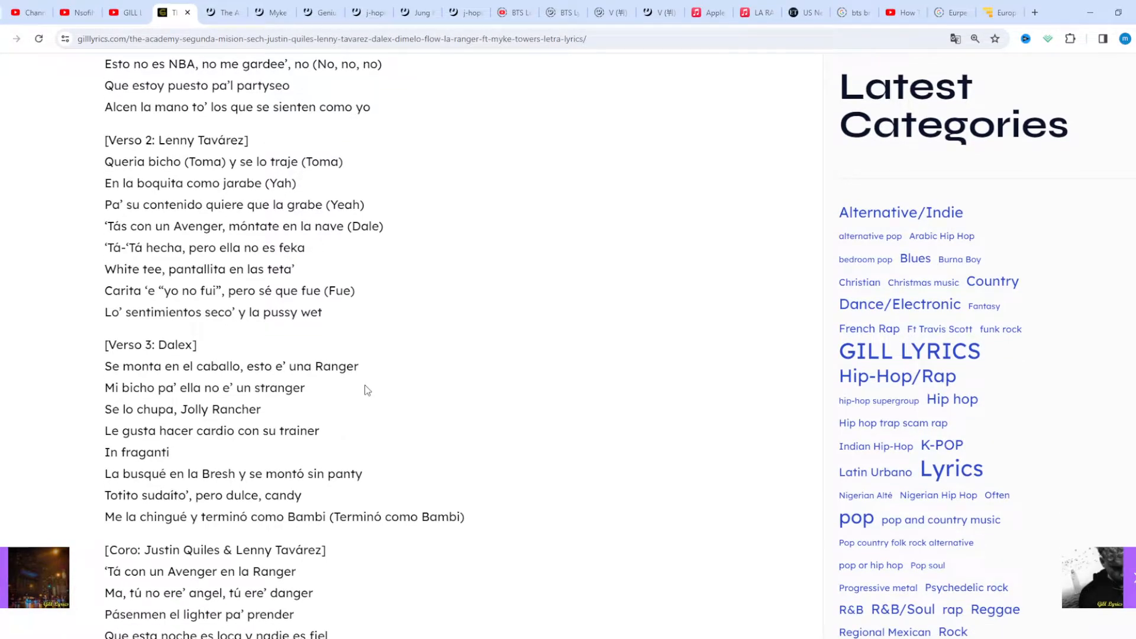
{"action": "scroll", "scroll_direction": "down", "scroll_amount": 3}
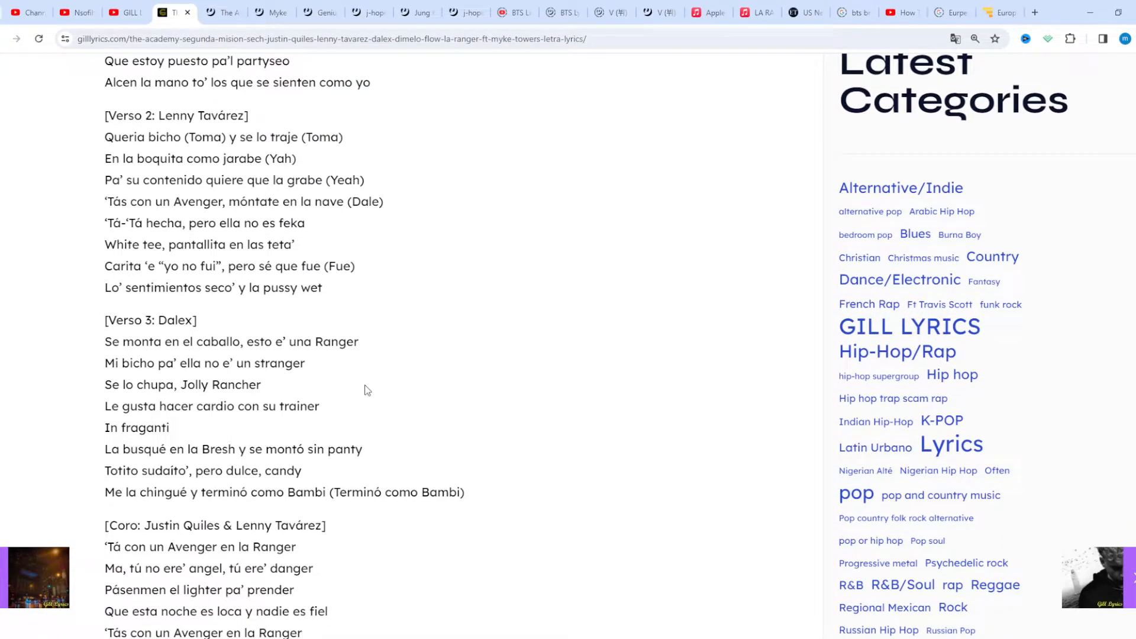
{"action": "scroll", "scroll_direction": "down", "scroll_amount": 3}
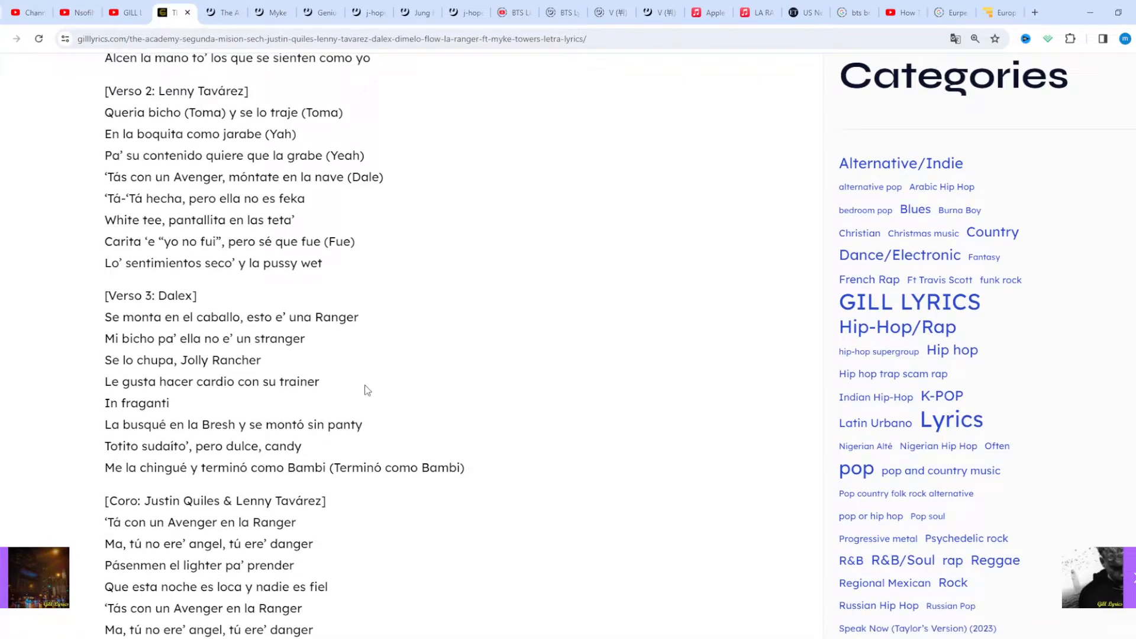
{"action": "scroll", "scroll_direction": "down", "scroll_amount": 3}
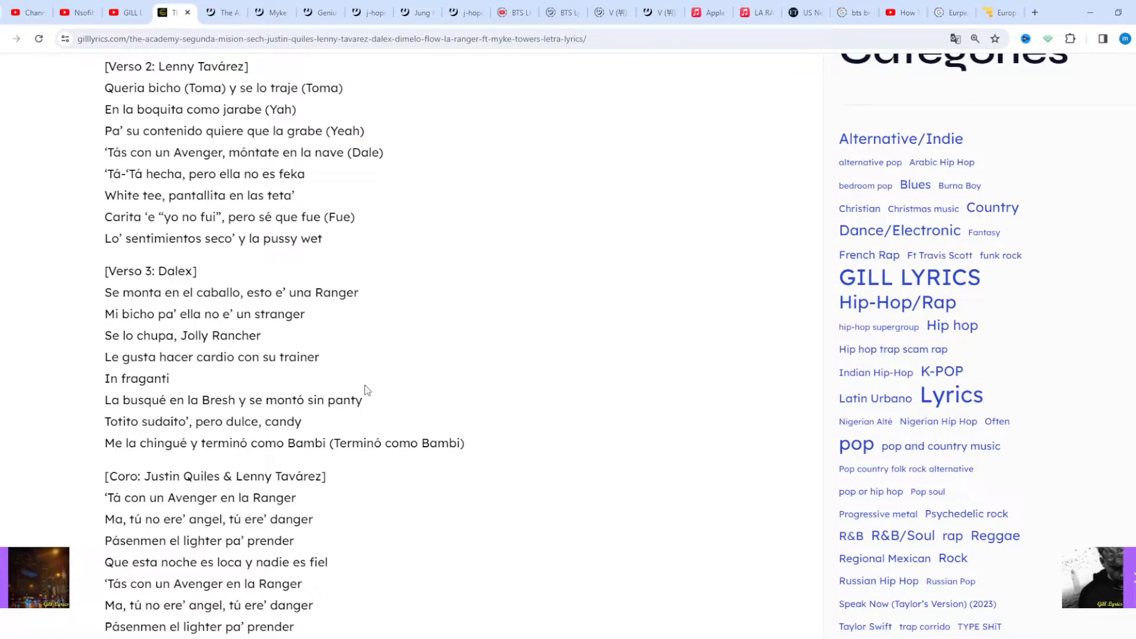
{"action": "scroll", "scroll_direction": "down", "scroll_amount": 3}
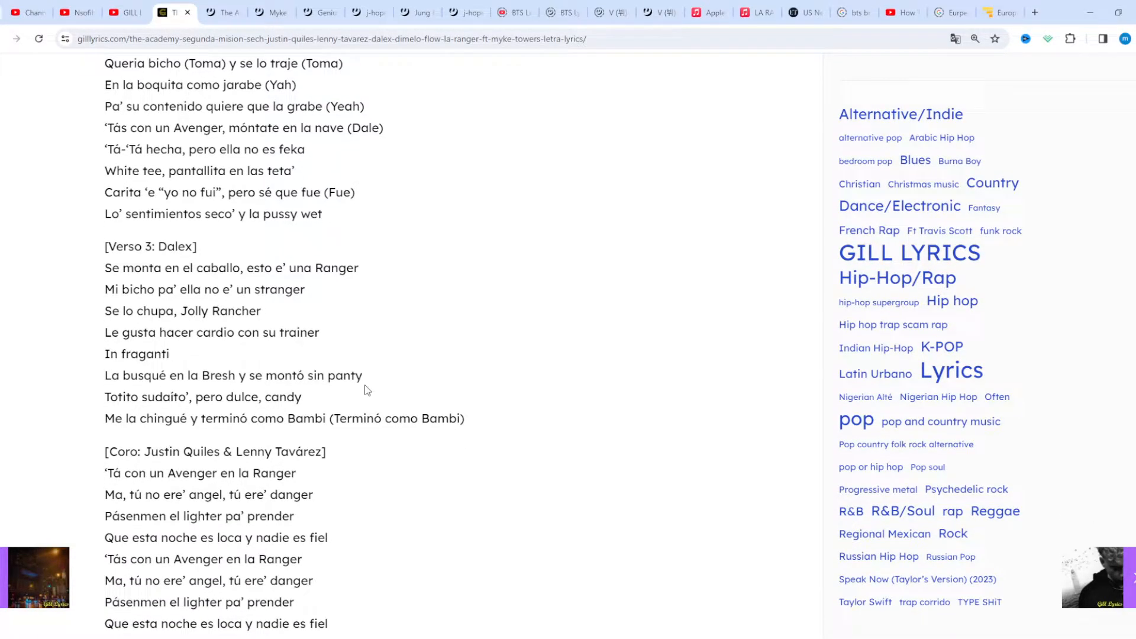
Step: Scroll down through the middle verses toward Justin Quiles's sixth verse
{"action": "scroll", "scroll_direction": "down", "scroll_amount": 3}
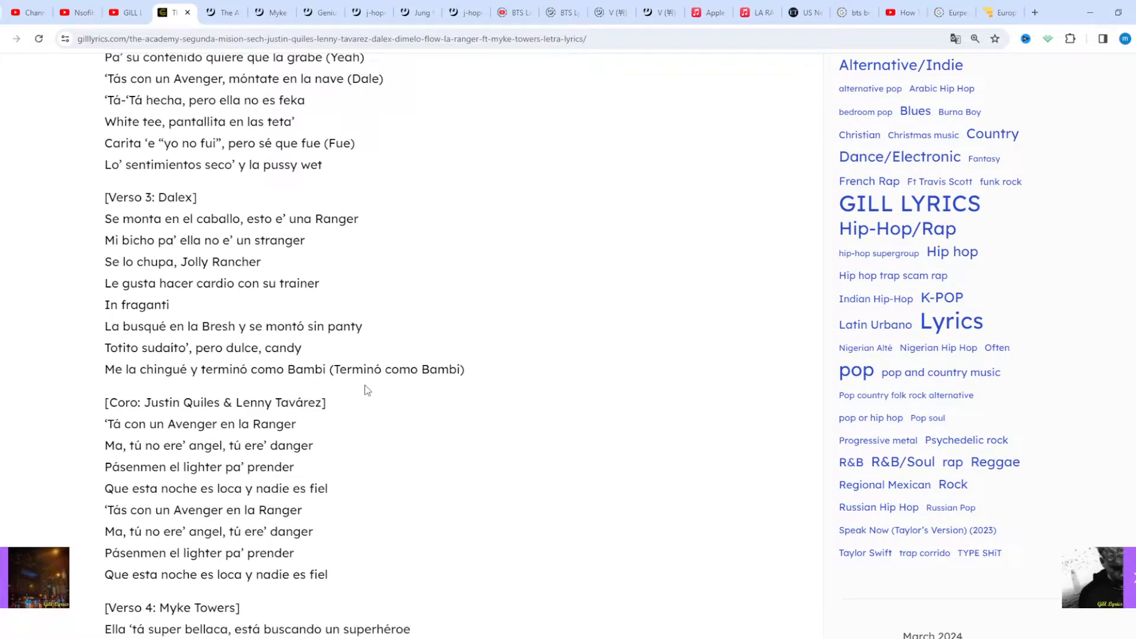
{"action": "scroll", "scroll_direction": "down", "scroll_amount": 3}
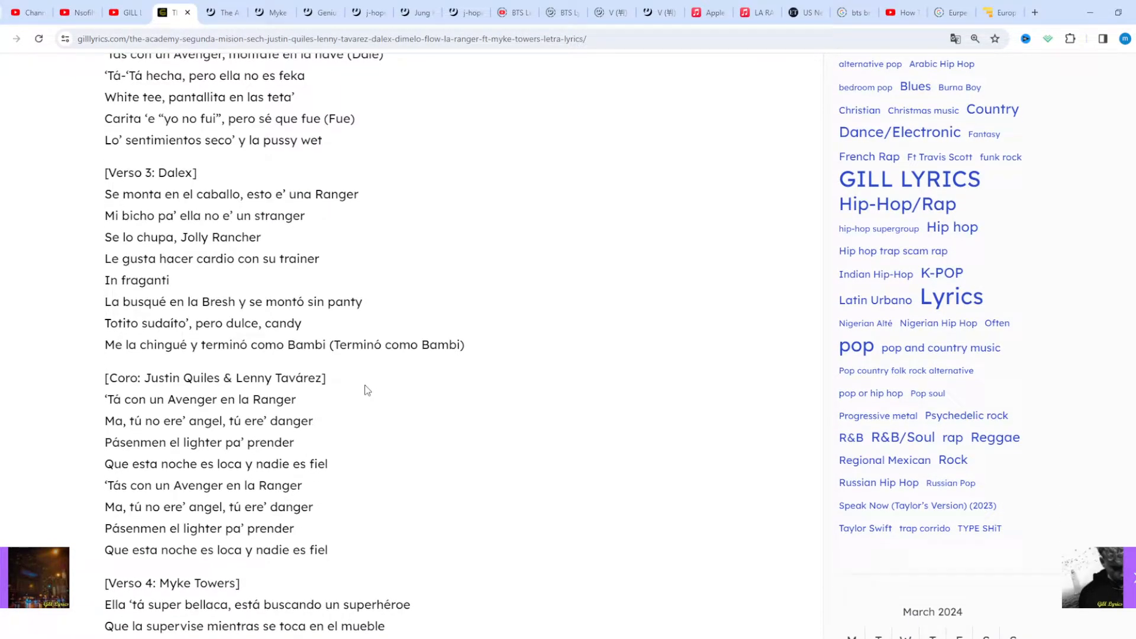
{"action": "scroll", "scroll_direction": "down", "scroll_amount": 3}
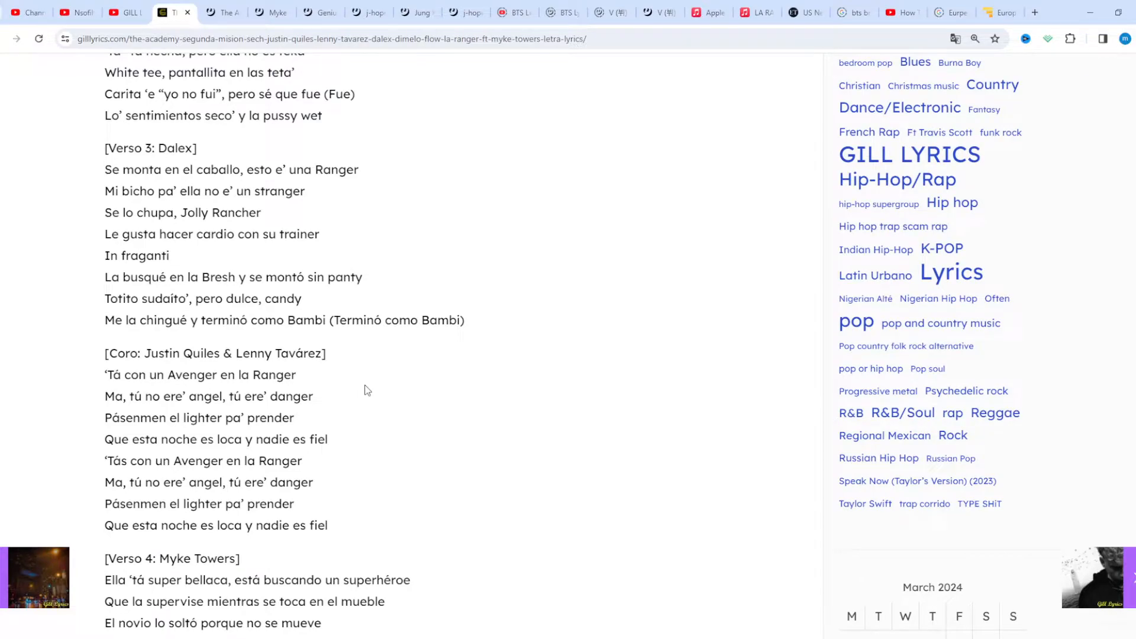
{"action": "scroll", "scroll_direction": "down", "scroll_amount": 3}
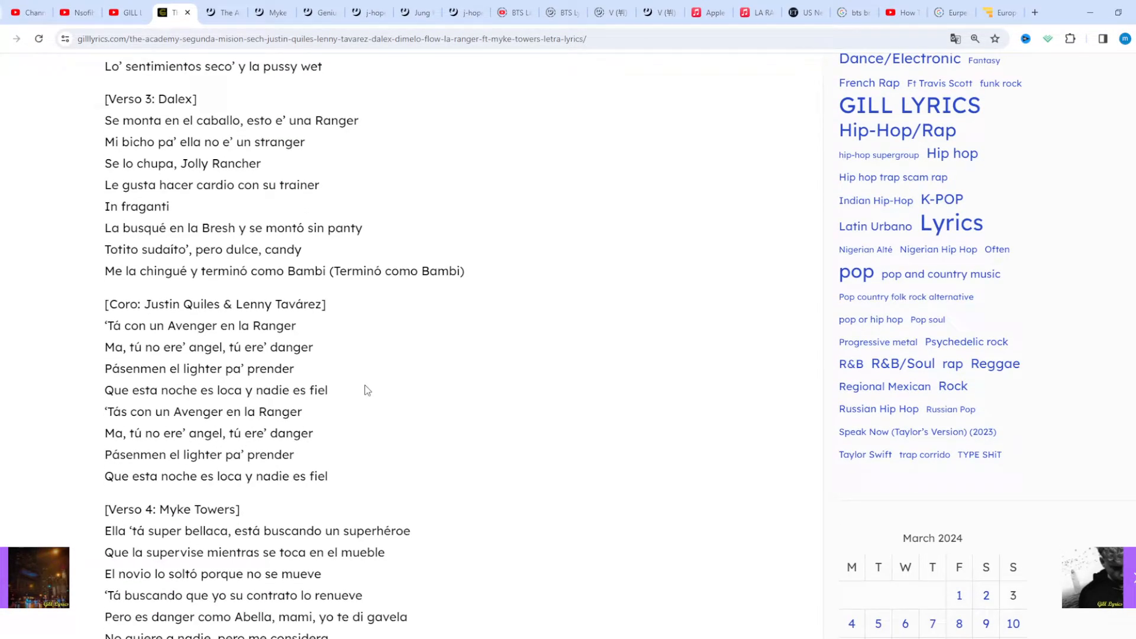
{"action": "scroll", "scroll_direction": "down", "scroll_amount": 3}
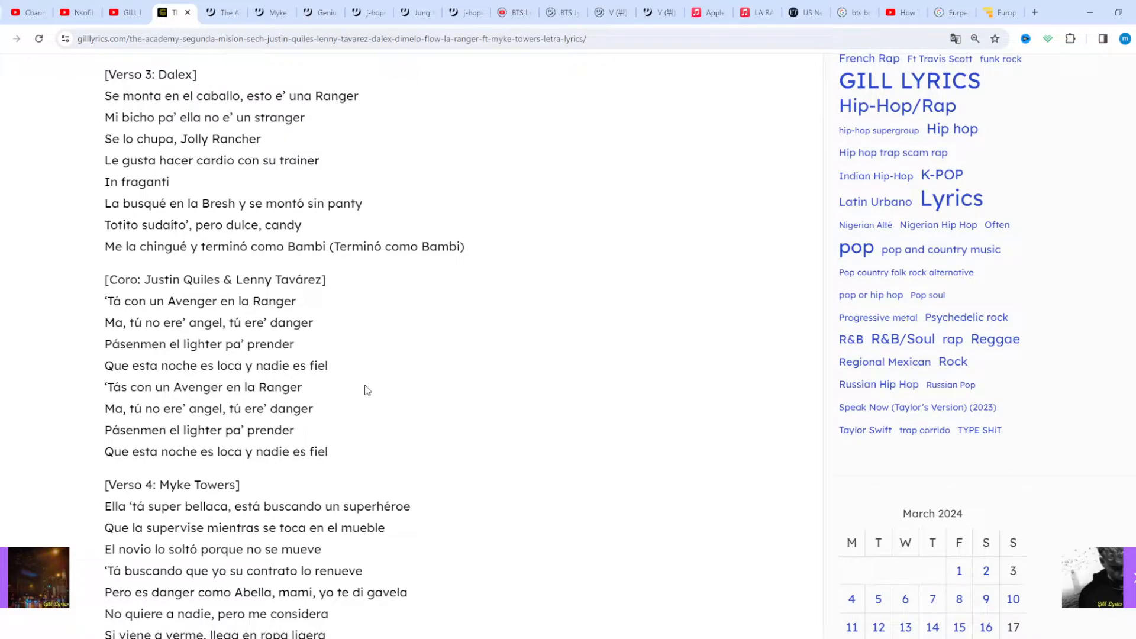
{"action": "scroll", "scroll_direction": "down", "scroll_amount": 3}
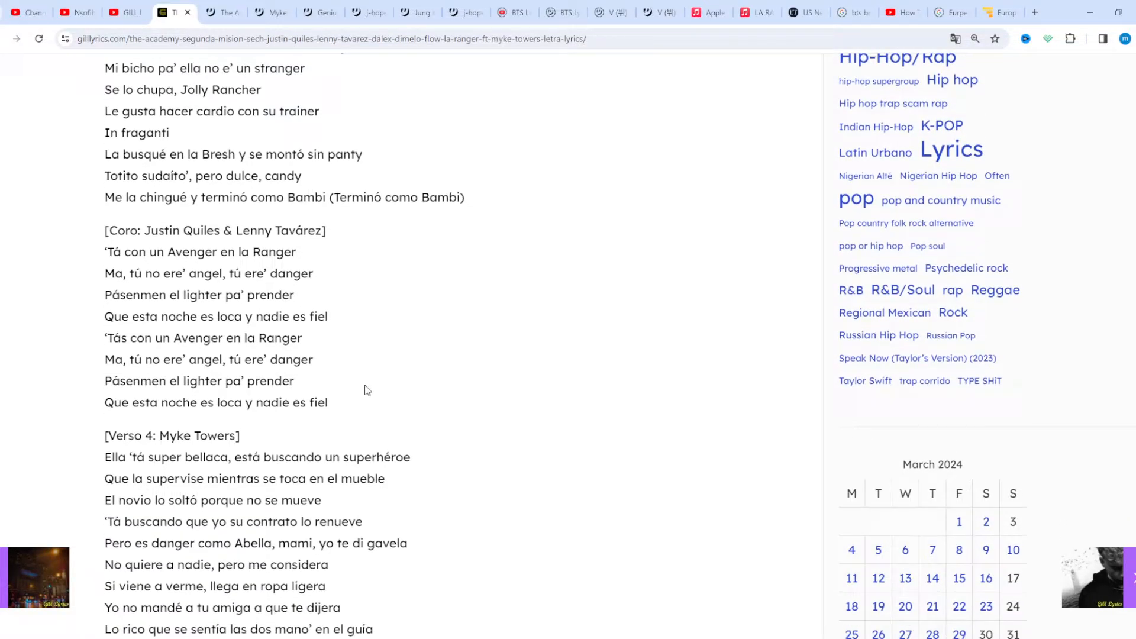
{"action": "scroll", "scroll_direction": "down", "scroll_amount": 3}
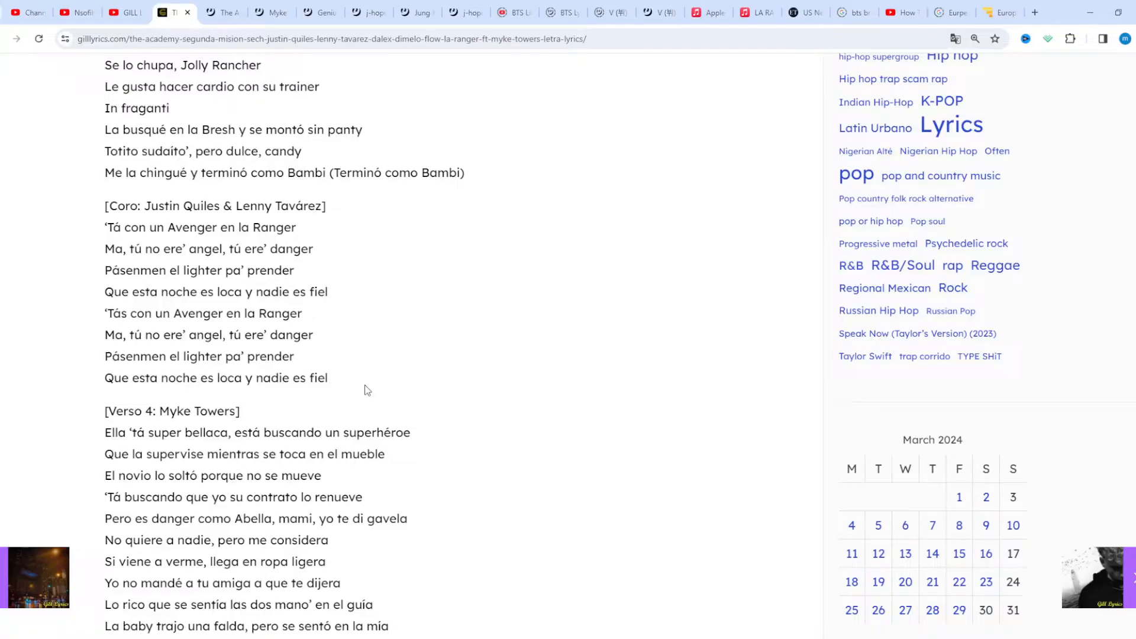
{"action": "scroll", "scroll_direction": "down", "scroll_amount": 3}
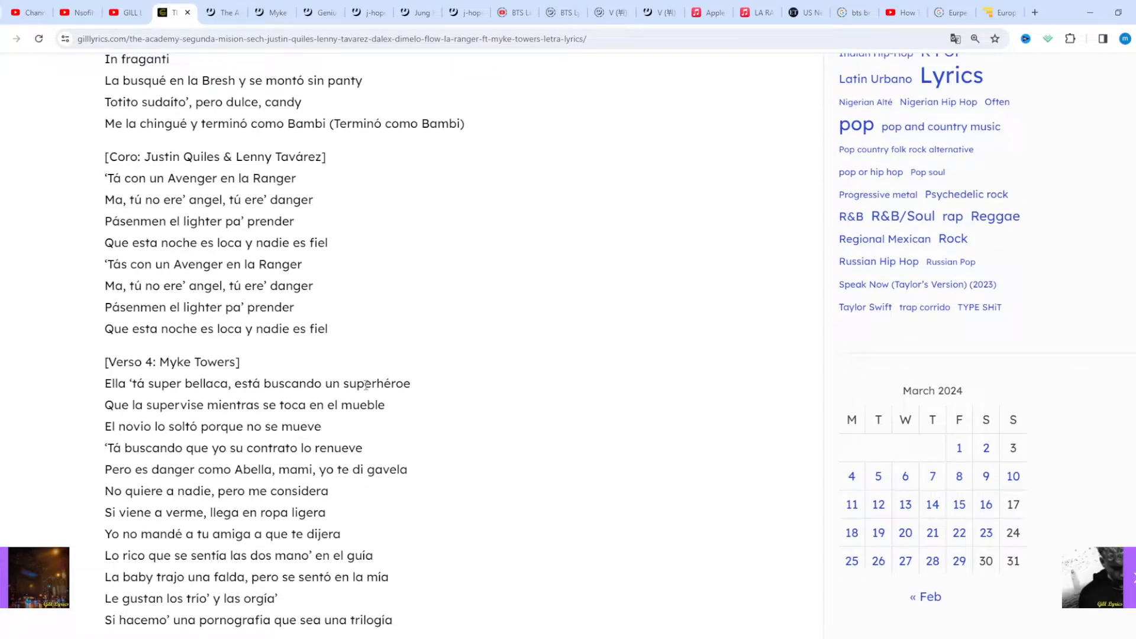
{"action": "scroll", "scroll_direction": "down", "scroll_amount": 3}
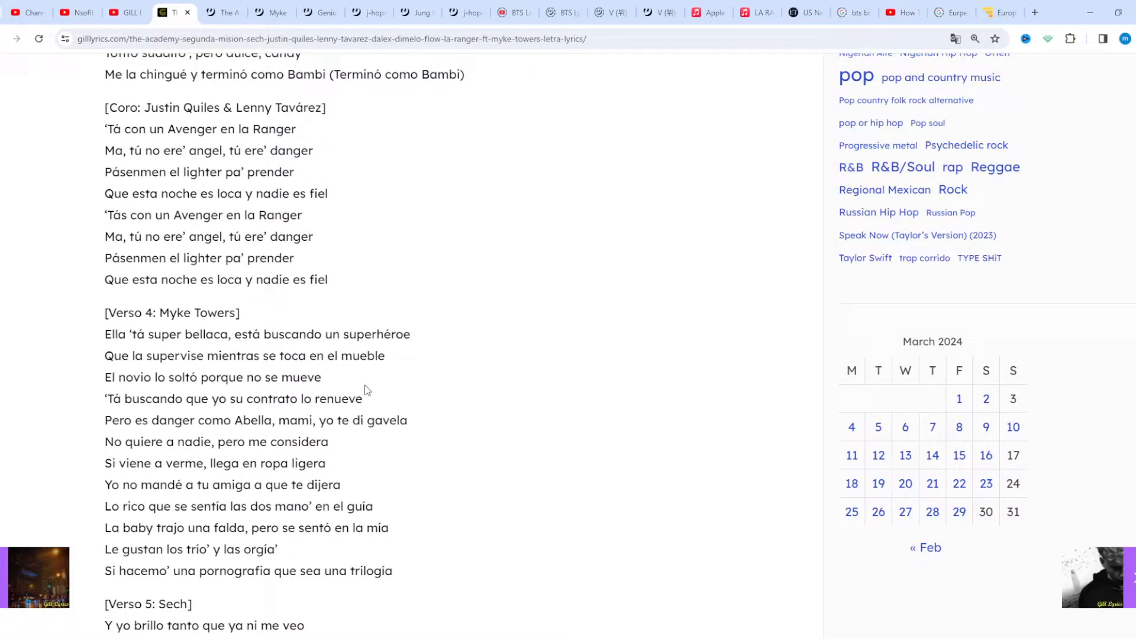
{"action": "scroll", "scroll_direction": "down", "scroll_amount": 3}
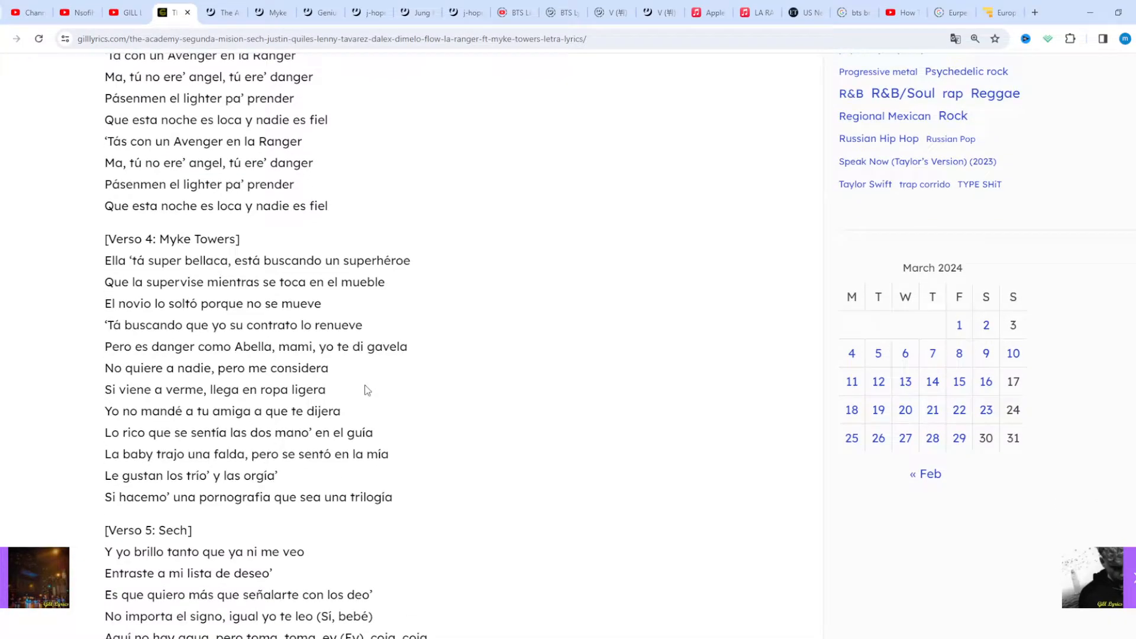
{"action": "scroll", "scroll_direction": "down", "scroll_amount": 3}
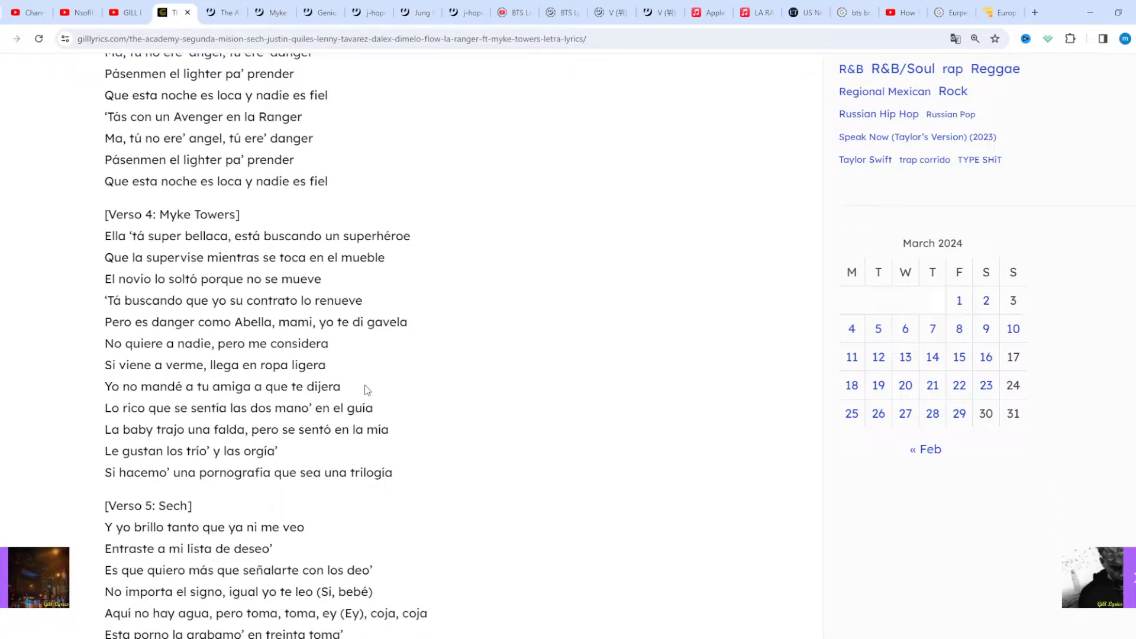
{"action": "scroll", "scroll_direction": "down", "scroll_amount": 3}
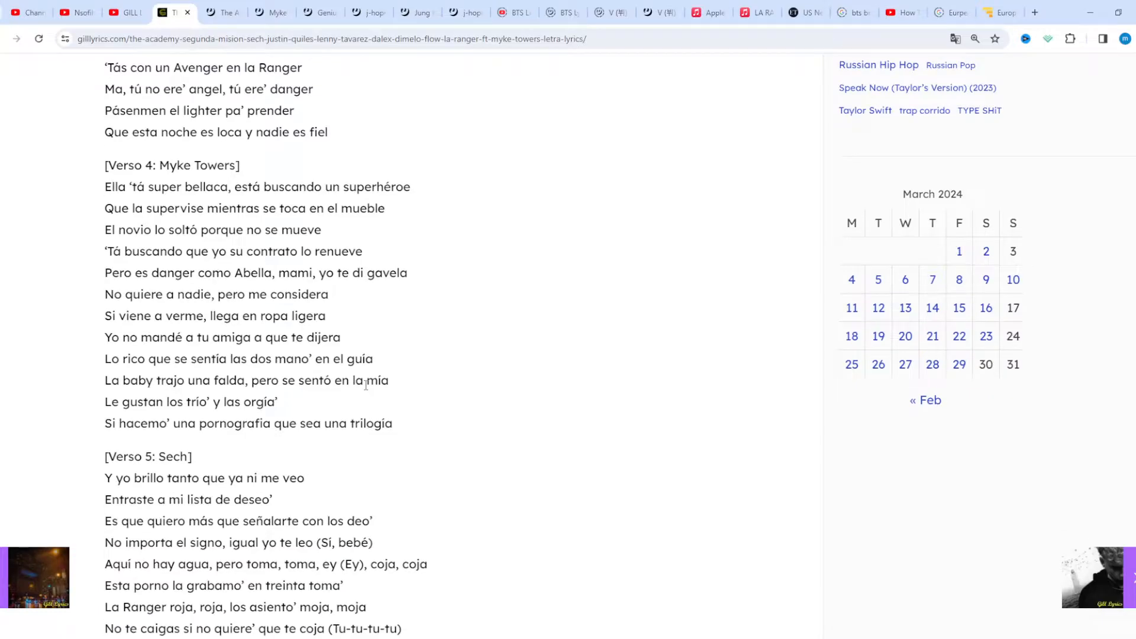
{"action": "scroll", "scroll_direction": "down", "scroll_amount": 3}
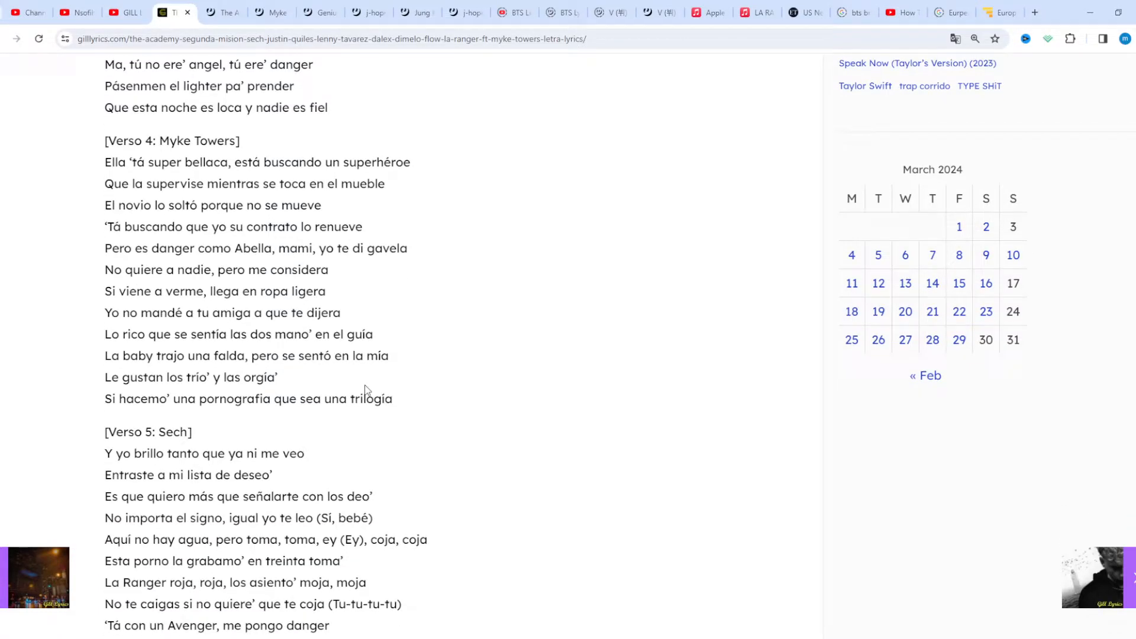
Step: Continue scrolling to the bridge, Myke Towers's chorus and the start of his outro
{"action": "scroll", "scroll_direction": "down", "scroll_amount": 3}
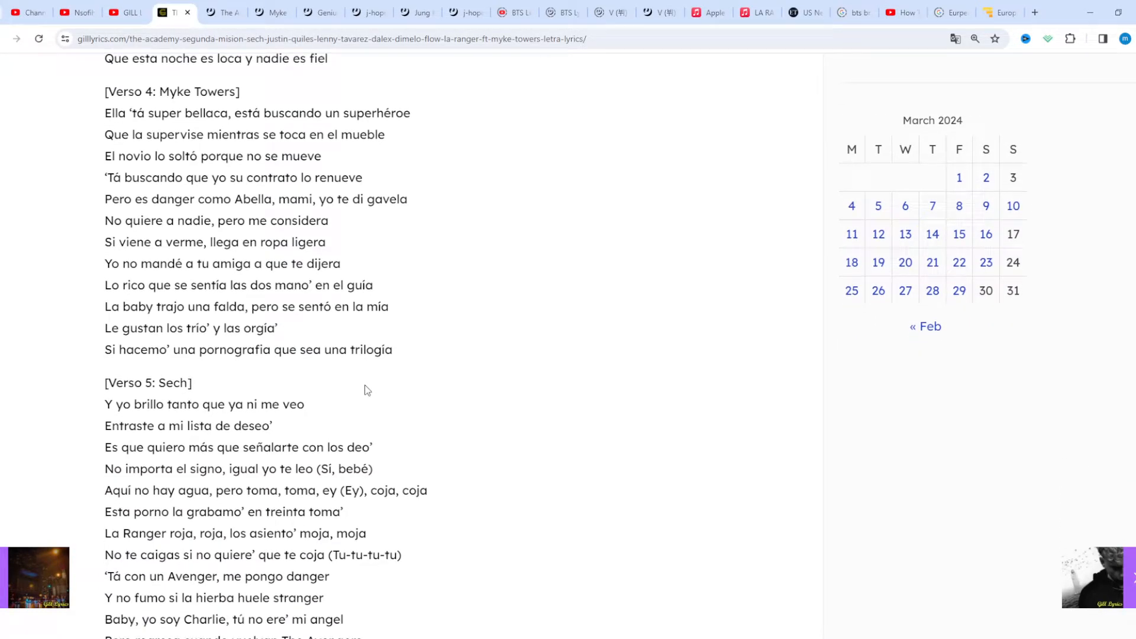
{"action": "scroll", "scroll_direction": "down", "scroll_amount": 3}
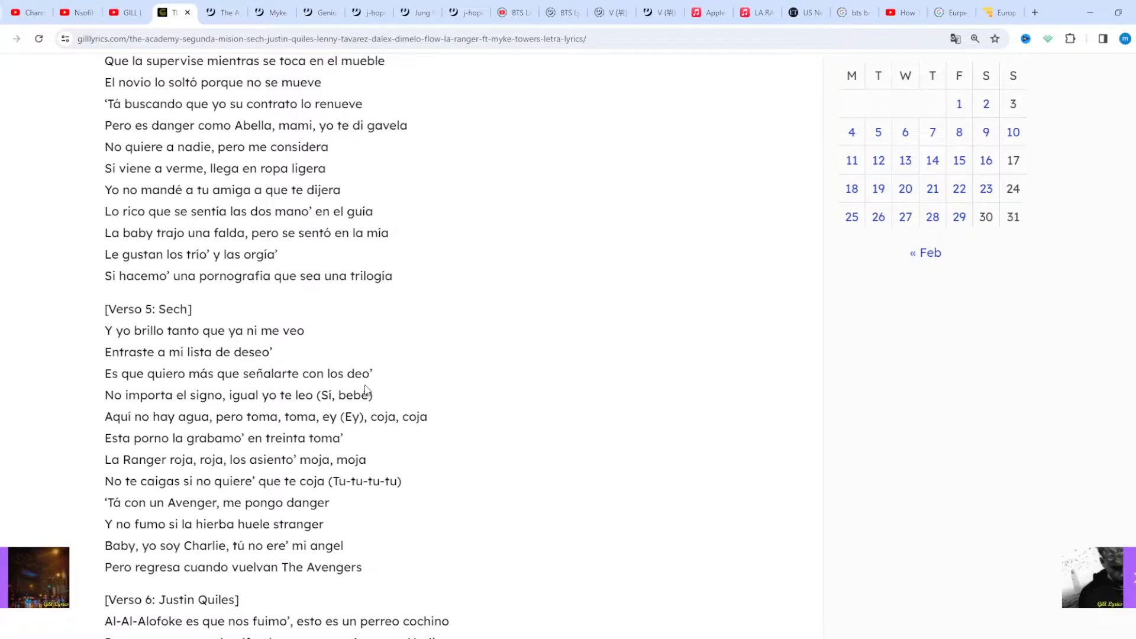
{"action": "scroll", "scroll_direction": "down", "scroll_amount": 3}
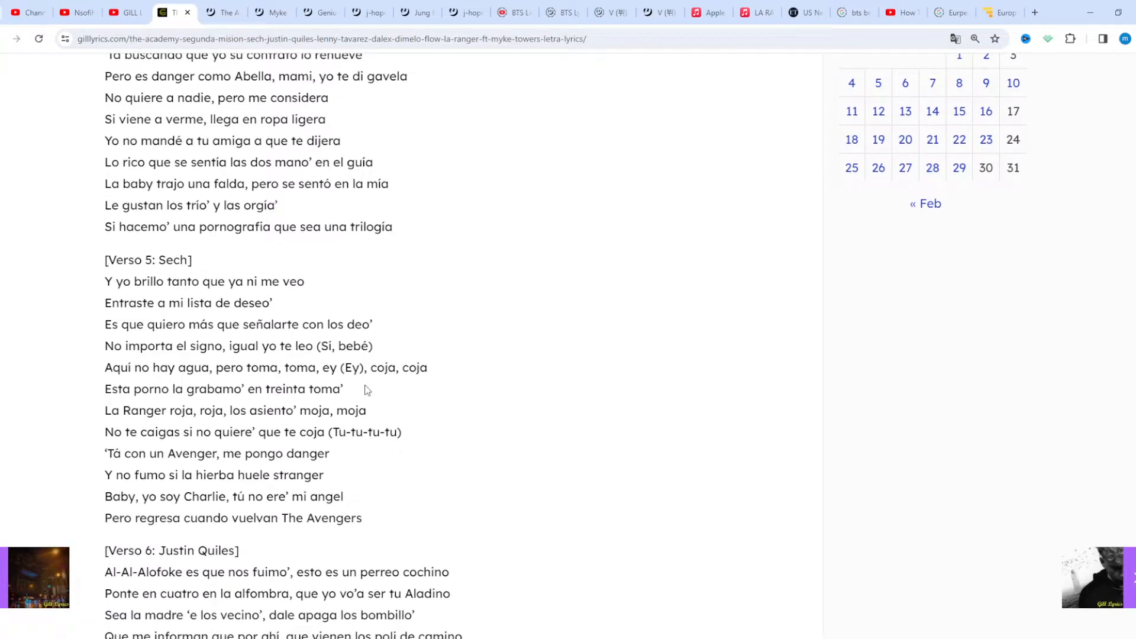
{"action": "scroll", "scroll_direction": "down", "scroll_amount": 3}
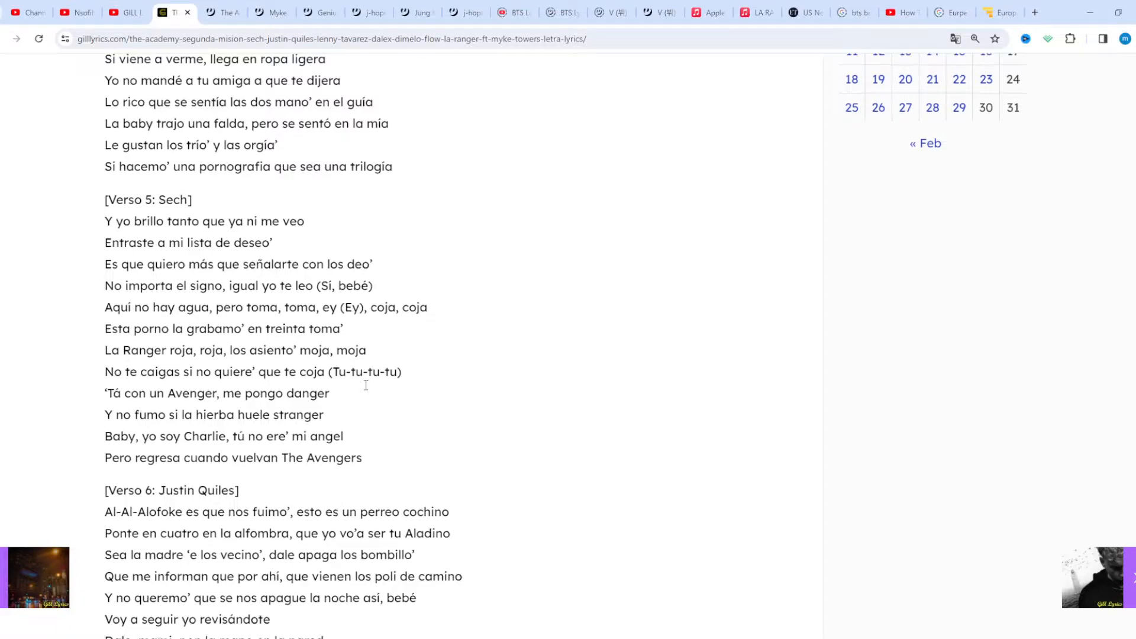
{"action": "scroll", "scroll_direction": "down", "scroll_amount": 3}
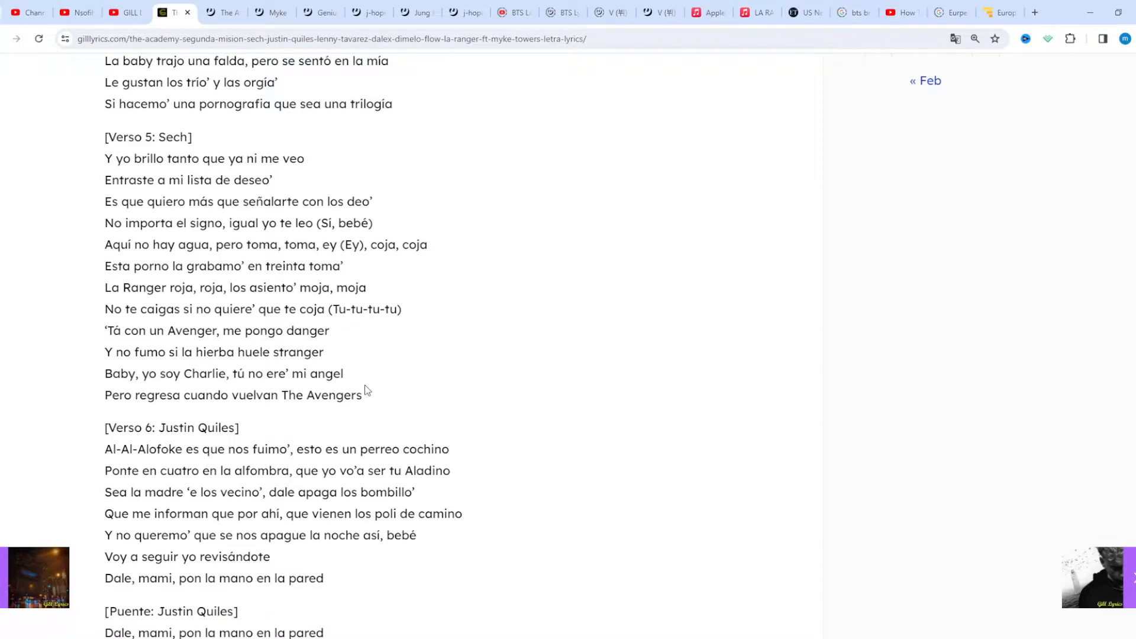
{"action": "scroll", "scroll_direction": "down", "scroll_amount": 3}
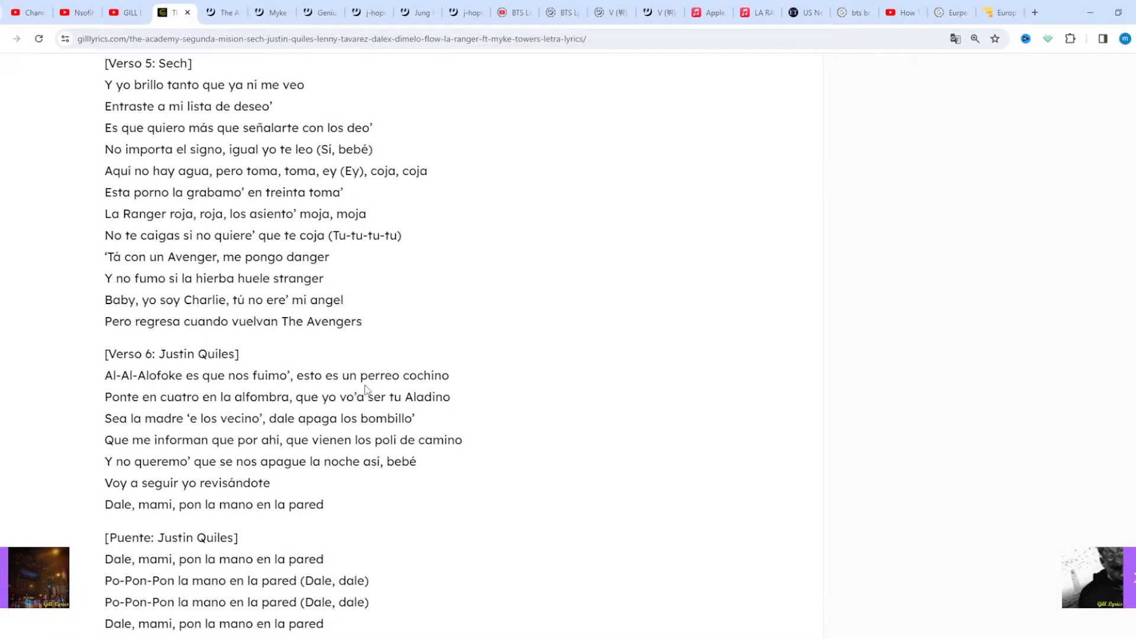
{"action": "scroll", "scroll_direction": "down", "scroll_amount": 3}
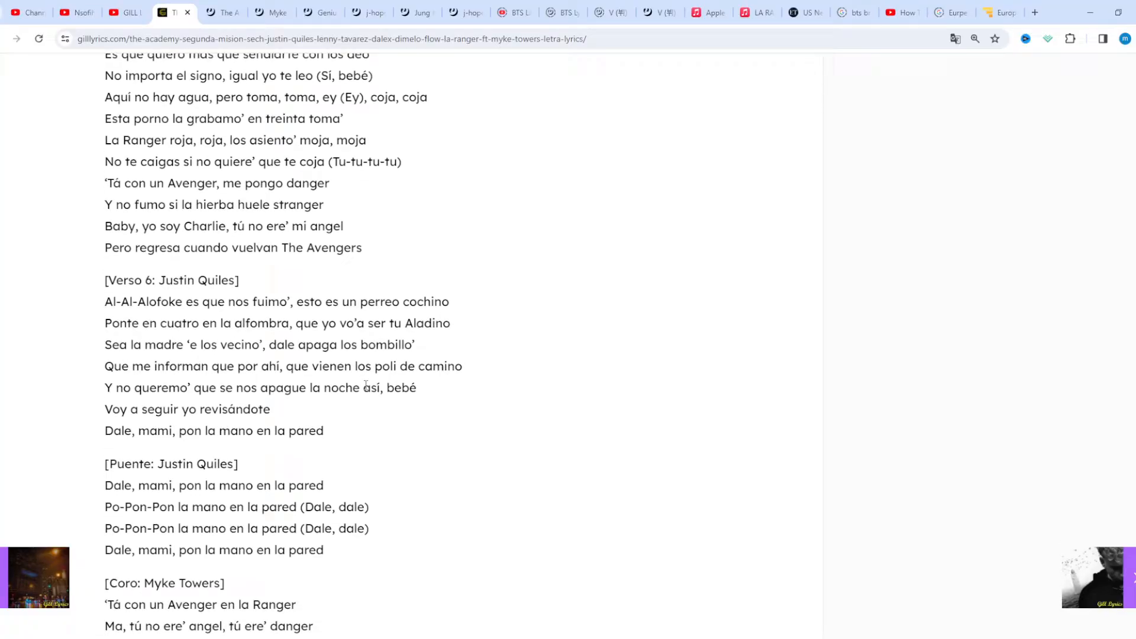
{"action": "scroll", "scroll_direction": "down", "scroll_amount": 3}
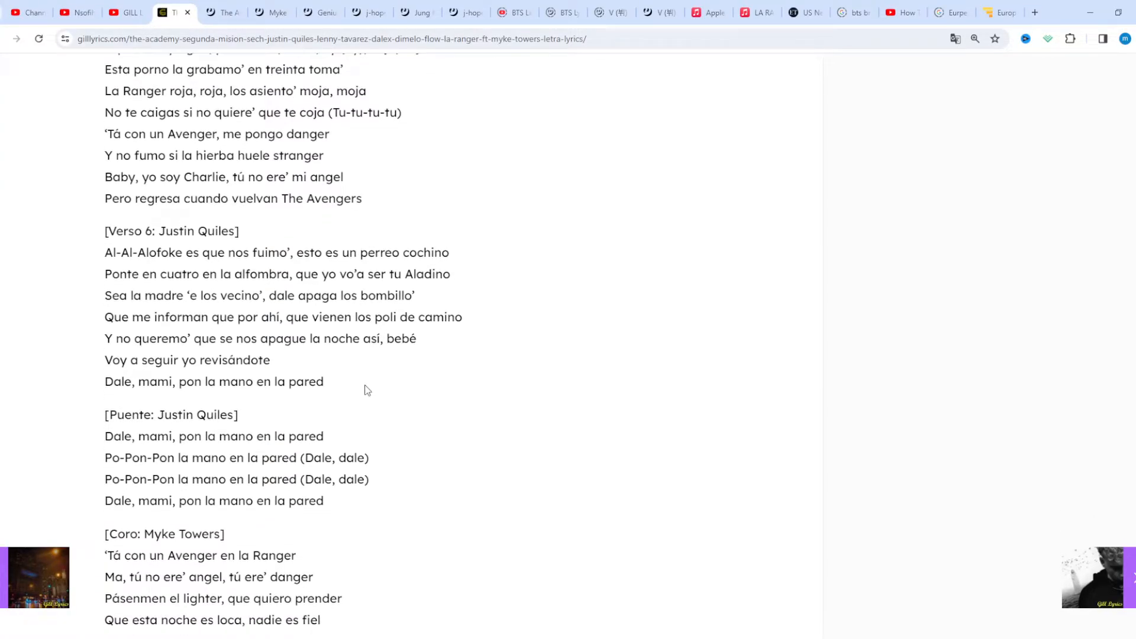
{"action": "scroll", "scroll_direction": "down", "scroll_amount": 3}
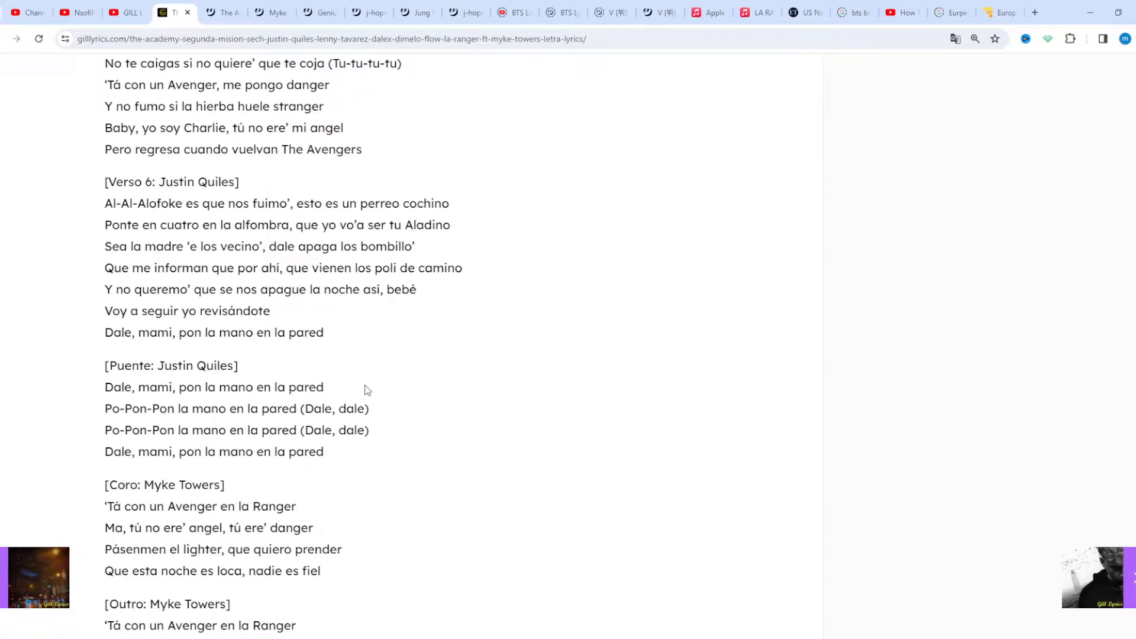
{"action": "scroll", "scroll_direction": "down", "scroll_amount": 3}
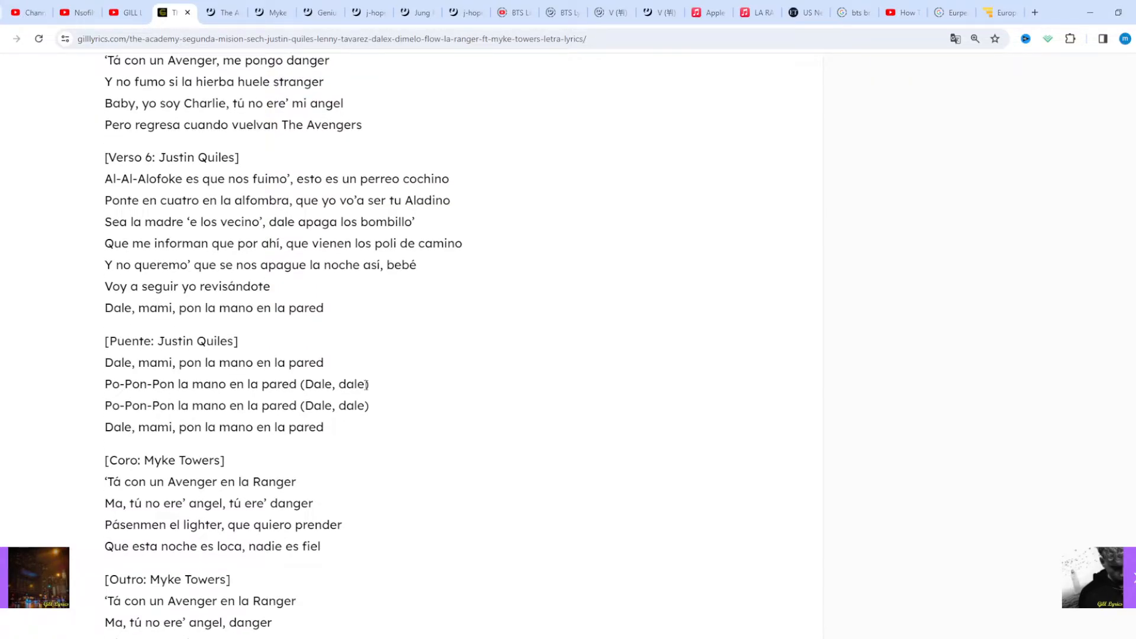
{"action": "scroll", "scroll_direction": "down", "scroll_amount": 3}
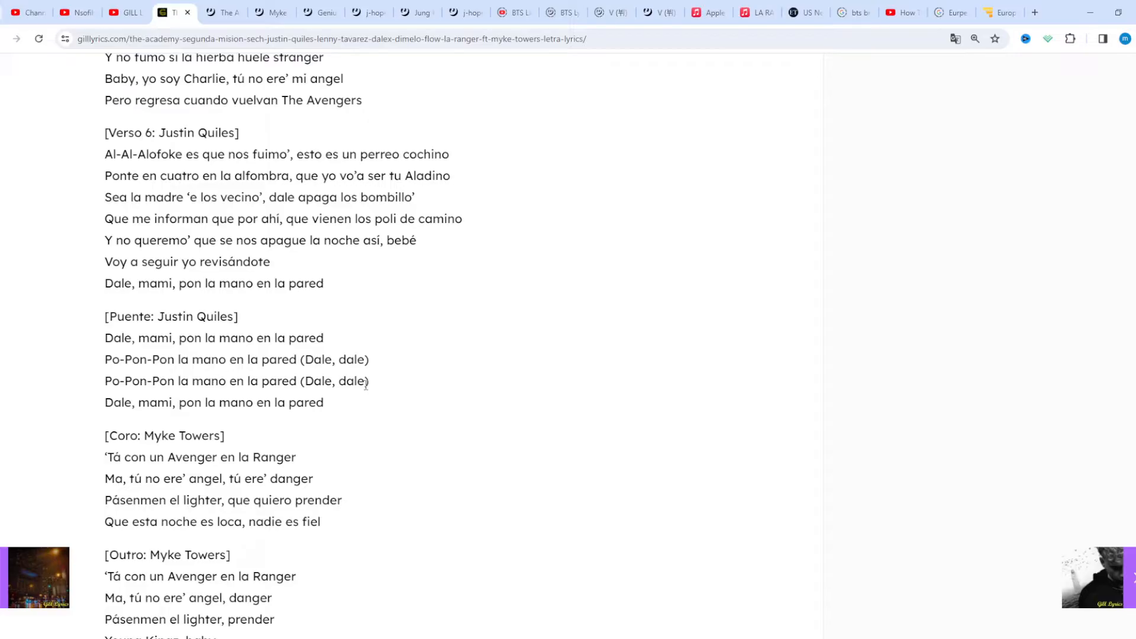
{"action": "scroll", "scroll_direction": "down", "scroll_amount": 3}
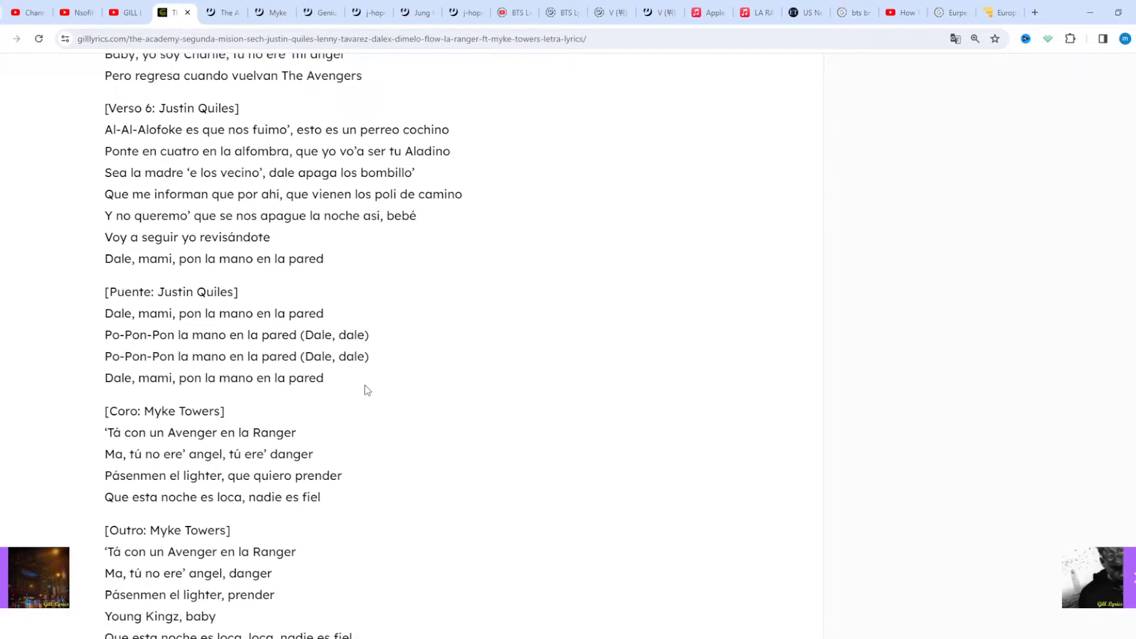
{"action": "scroll", "scroll_direction": "down", "scroll_amount": 3}
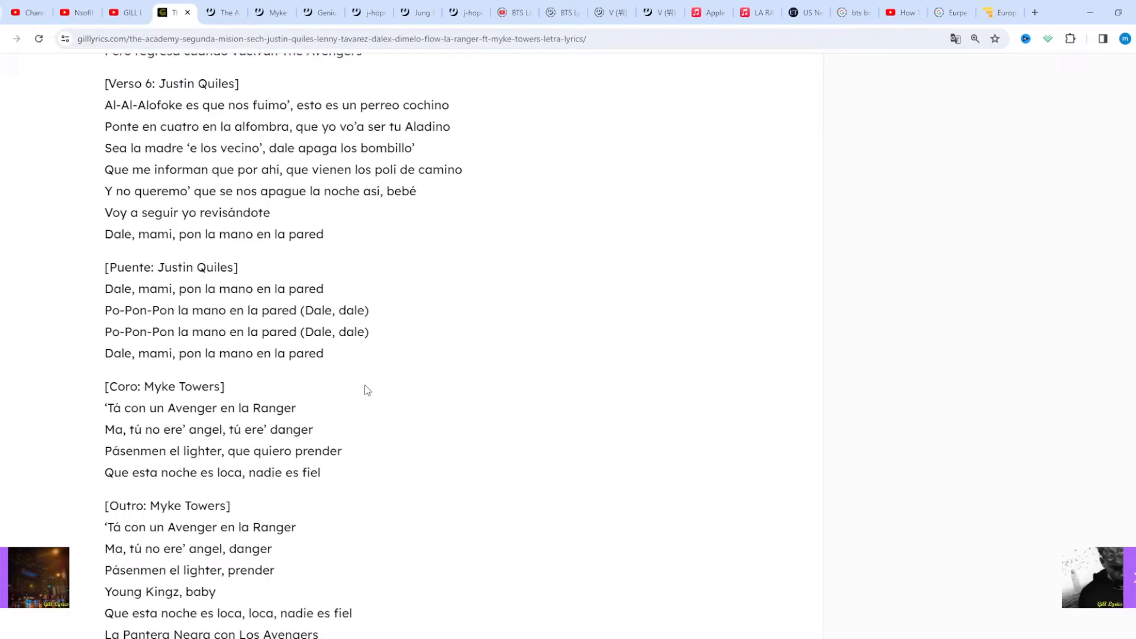
Step: Scroll past the outro, Share bar and Admin Gill author box to the Subscribe to our newsletter footer
{"action": "scroll", "scroll_direction": "down", "scroll_amount": 3}
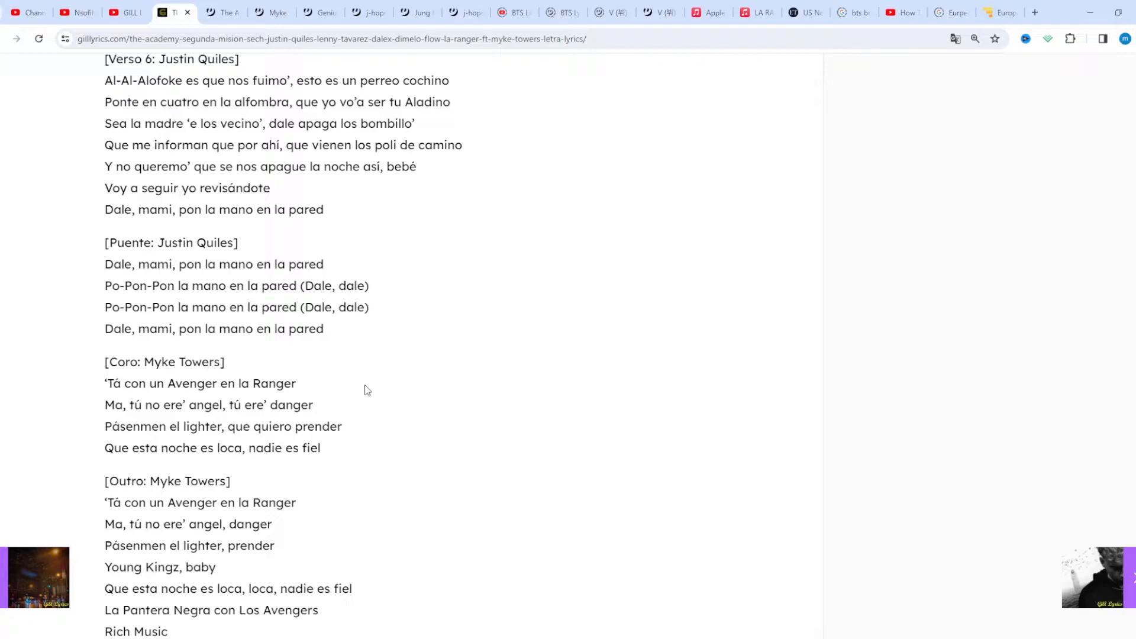
{"action": "scroll", "scroll_direction": "down", "scroll_amount": 3}
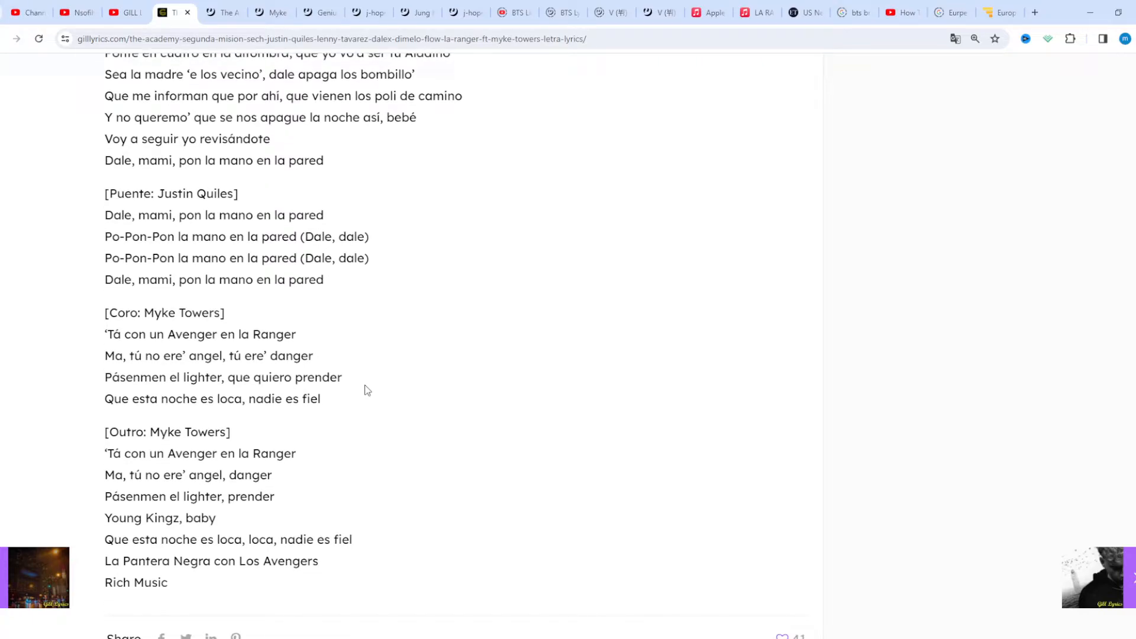
{"action": "scroll", "scroll_direction": "down", "scroll_amount": 3}
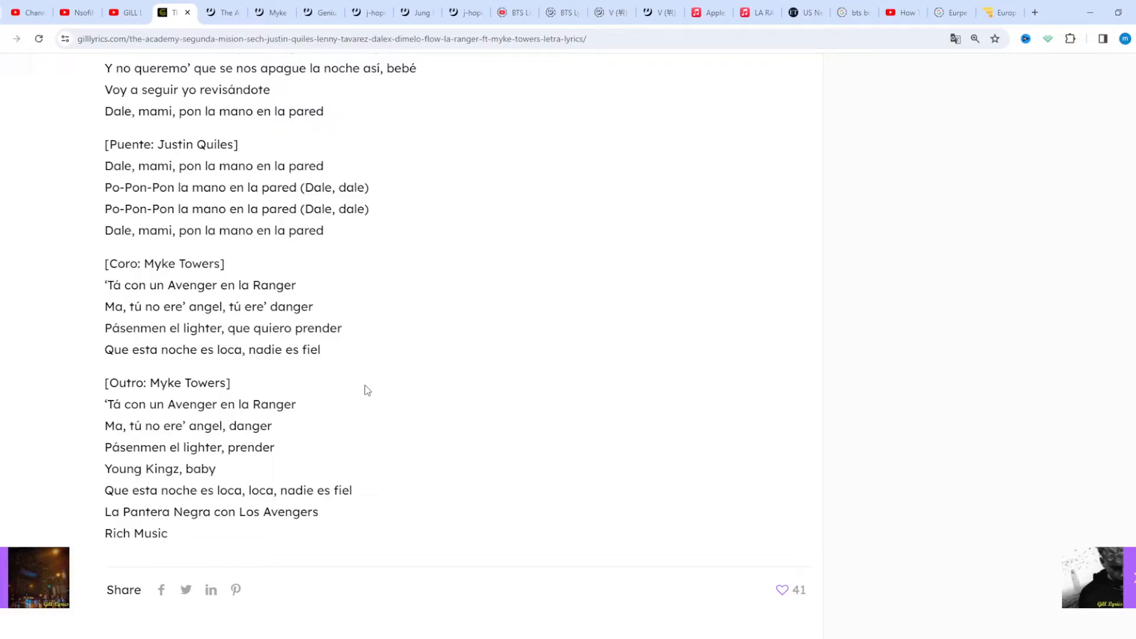
{"action": "scroll", "scroll_direction": "down", "scroll_amount": 3}
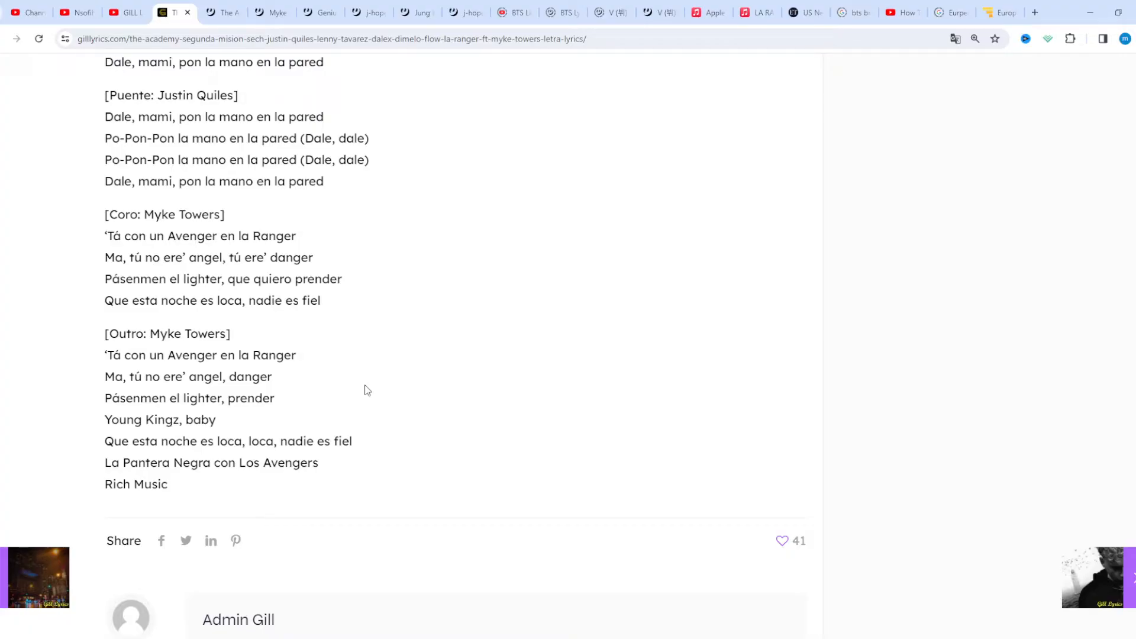
{"action": "scroll", "scroll_direction": "down", "scroll_amount": 3}
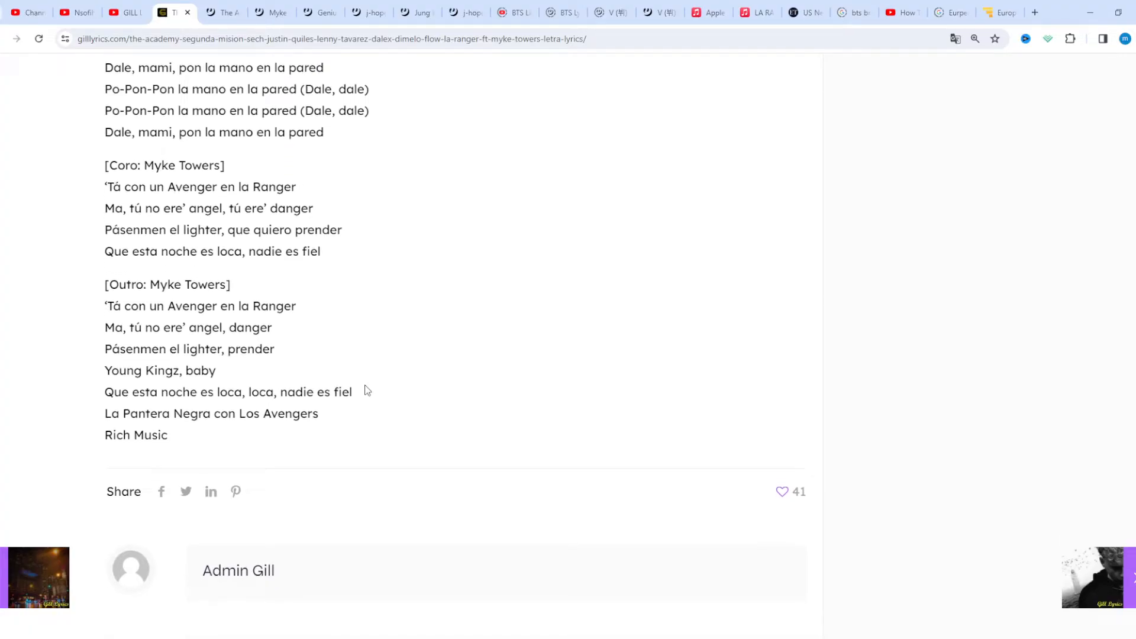
{"action": "scroll", "scroll_direction": "down", "scroll_amount": 3}
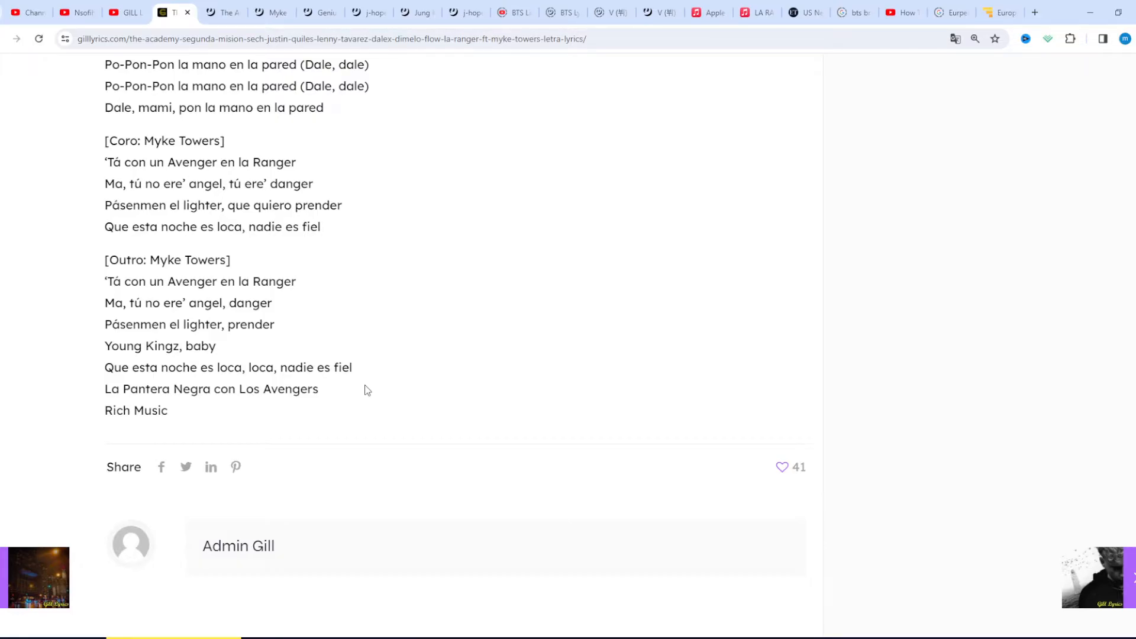
{"action": "scroll", "scroll_direction": "down", "scroll_amount": 3}
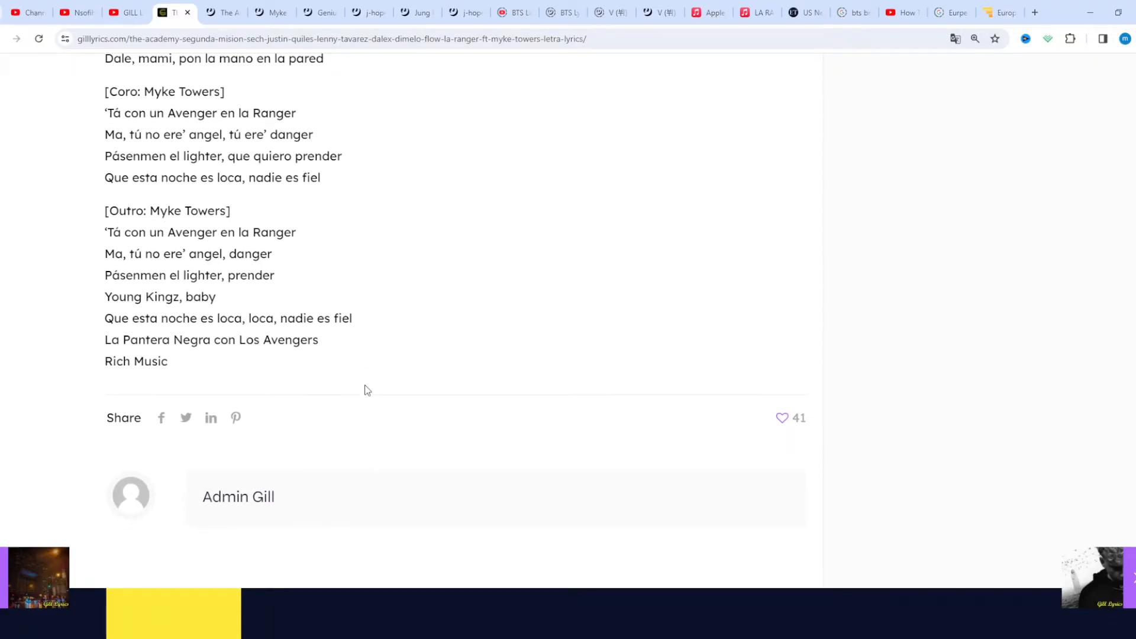
{"action": "scroll", "scroll_direction": "down", "scroll_amount": 3}
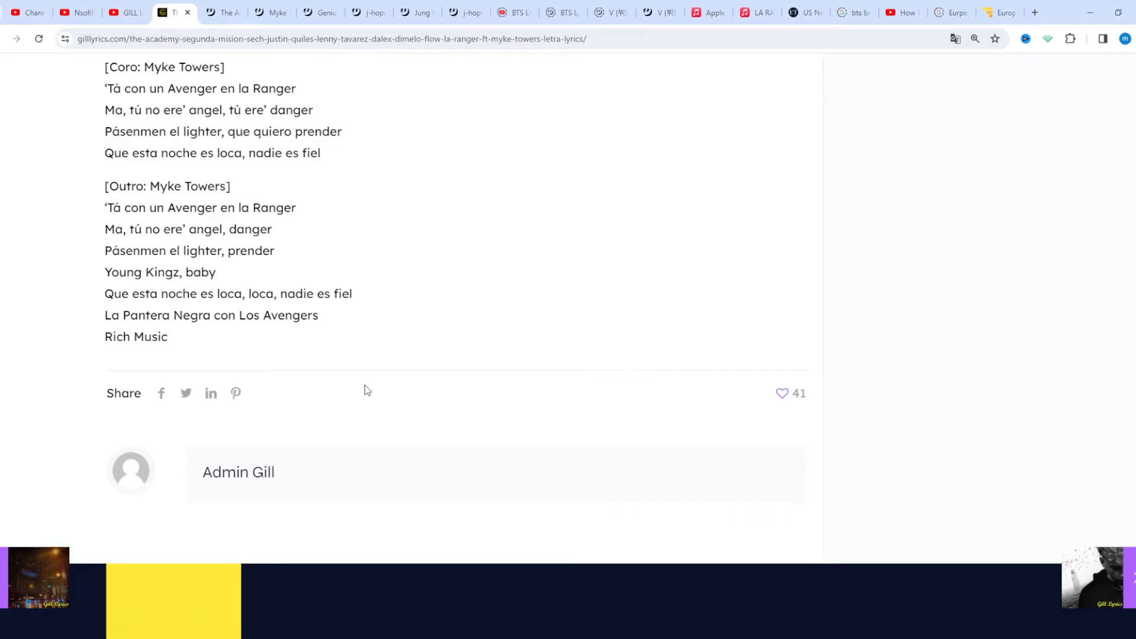
{"action": "scroll", "scroll_direction": "down", "scroll_amount": 3}
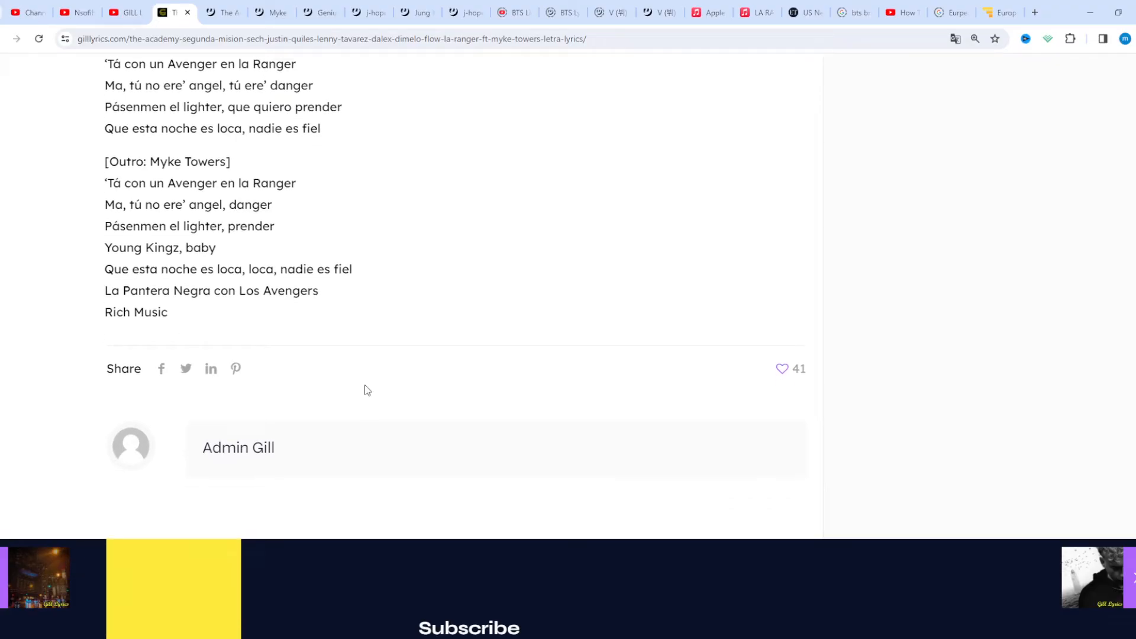
{"action": "scroll", "scroll_direction": "down", "scroll_amount": 3}
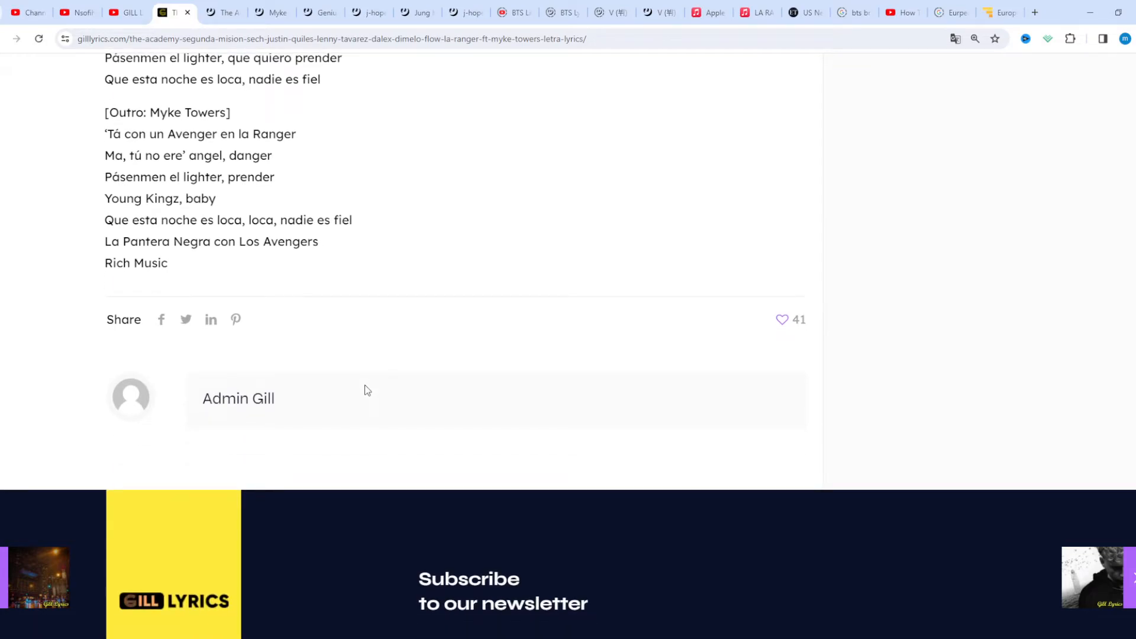
{"action": "scroll", "scroll_direction": "down", "scroll_amount": 3}
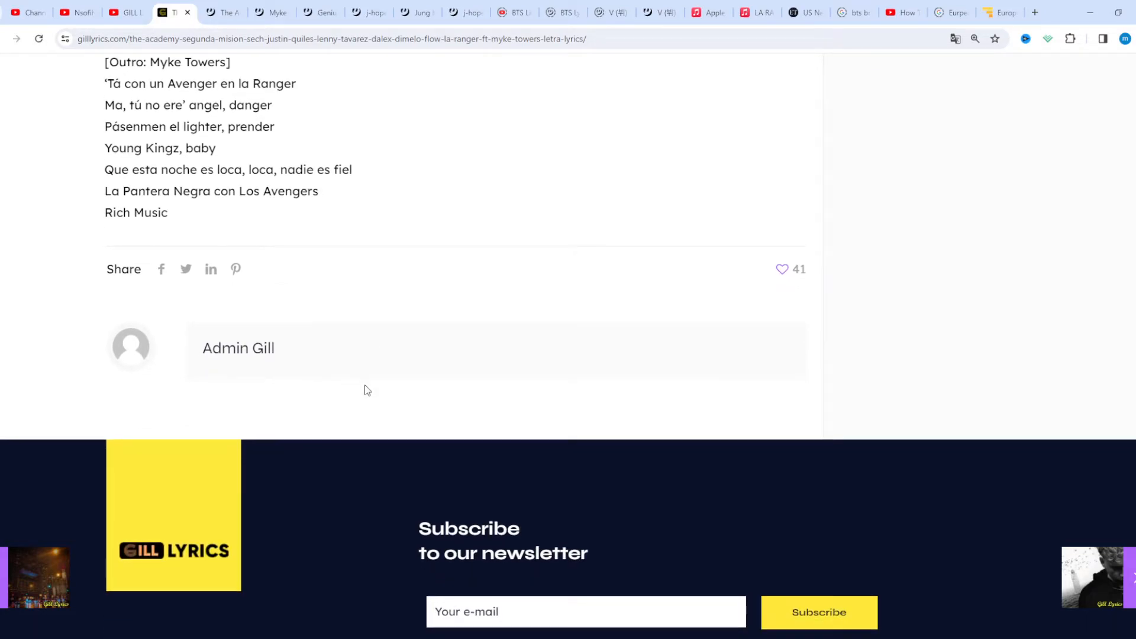
{"action": "scroll", "scroll_direction": "down", "scroll_amount": 3}
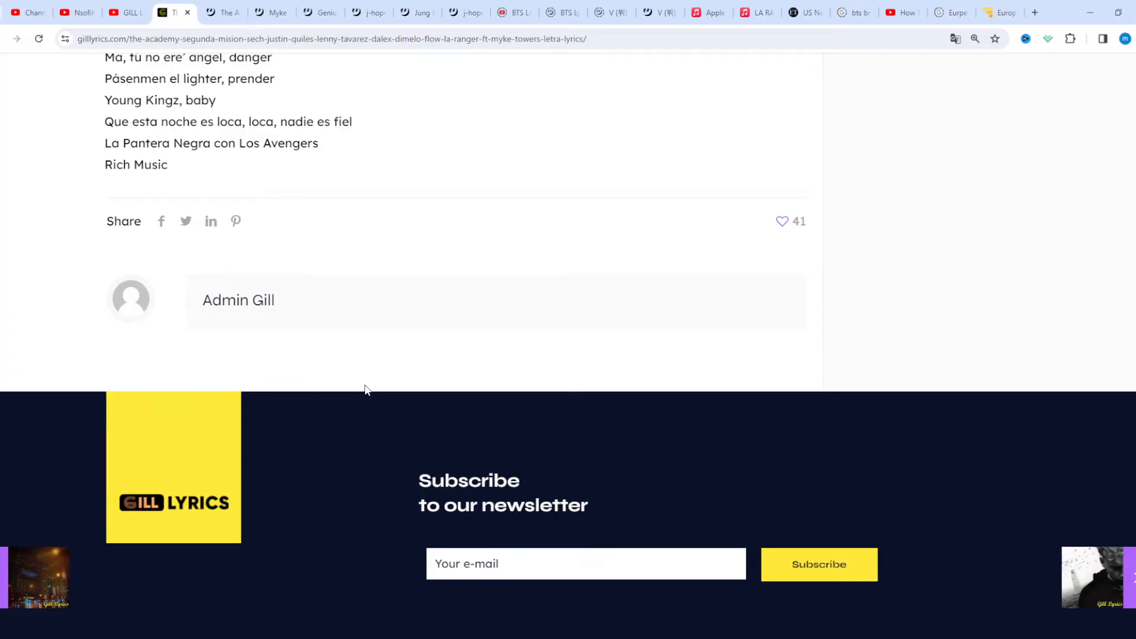
{"action": "scroll", "scroll_direction": "down", "scroll_amount": 3}
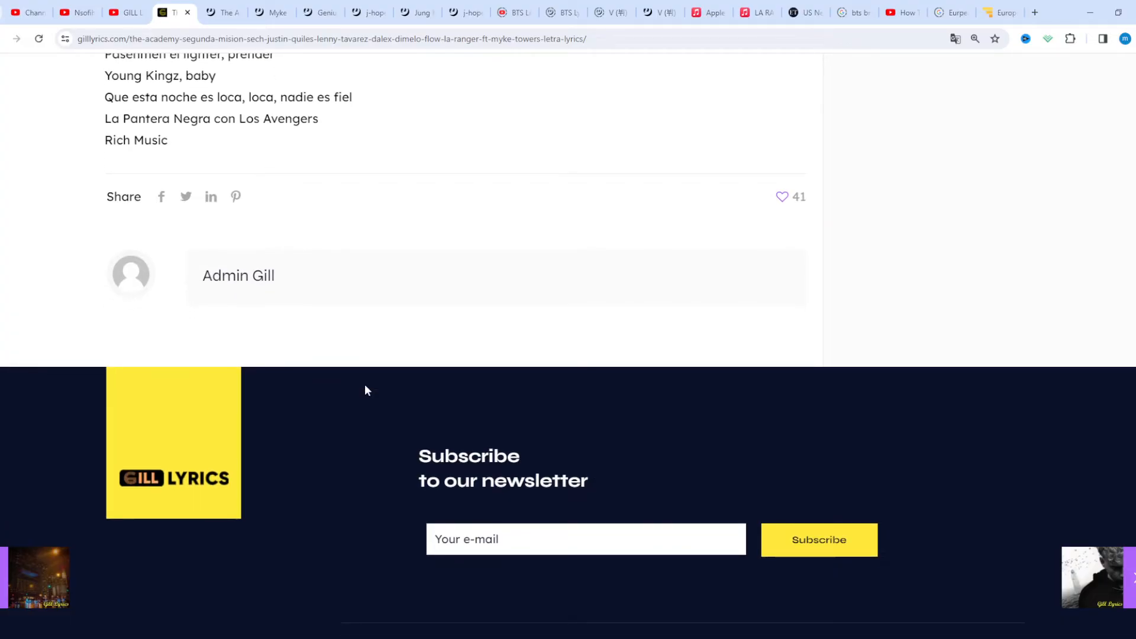
{"action": "scroll", "scroll_direction": "down", "scroll_amount": 3}
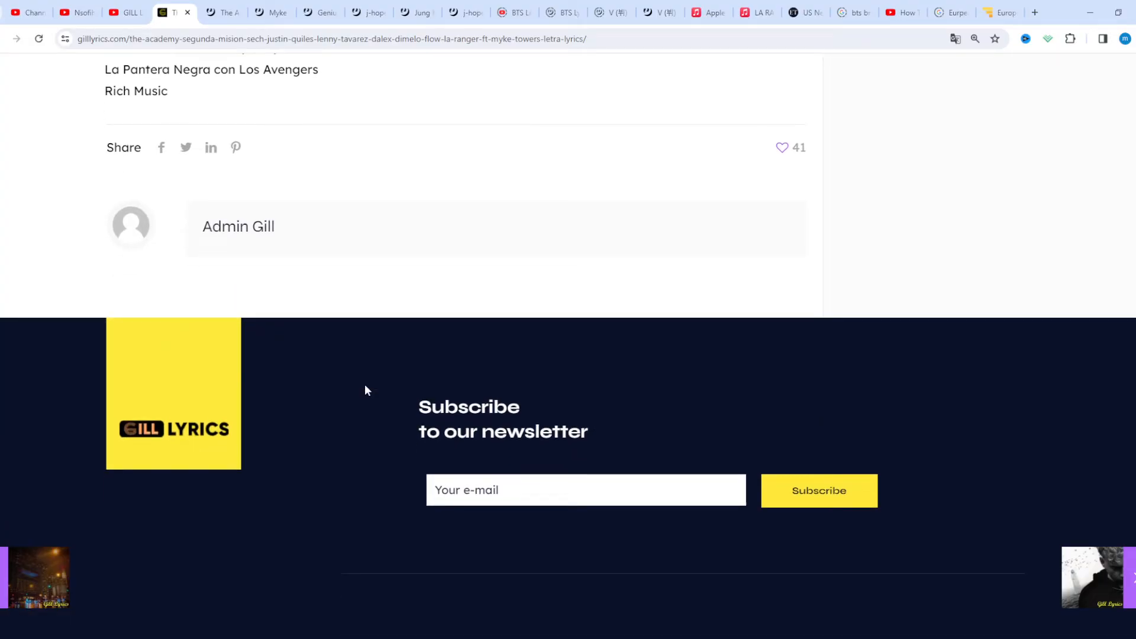
{"action": "scroll", "scroll_direction": "down", "scroll_amount": 3}
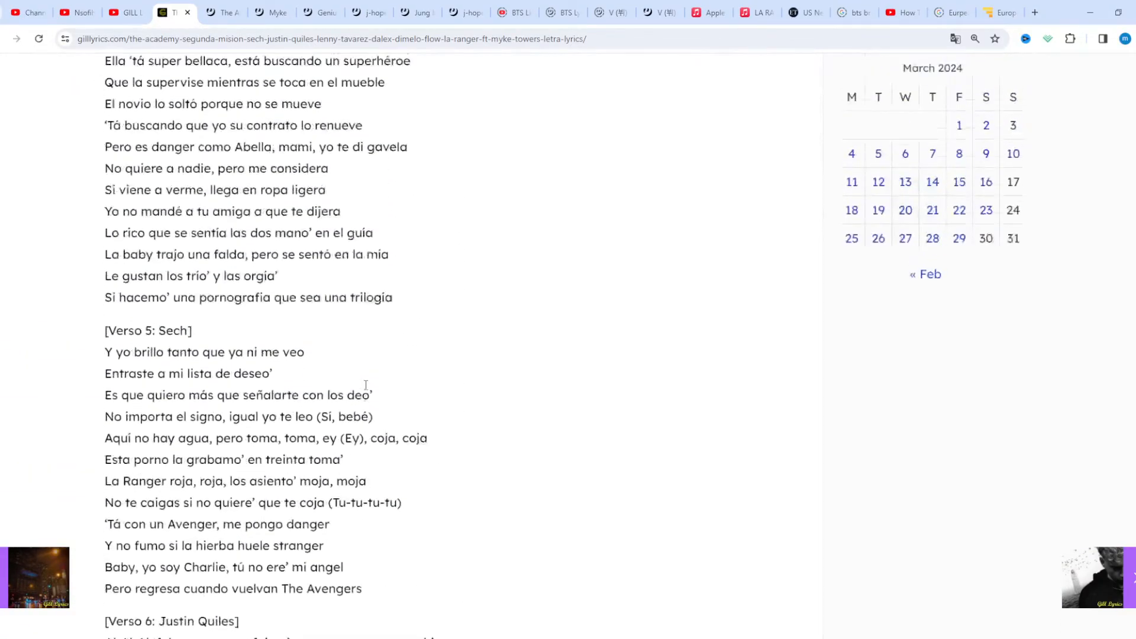
Step: Return to the page top and scroll past the banner to the lyrics heading, intro and first chorus
{"action": "scroll", "scroll_direction": "up", "scroll_amount": 3}
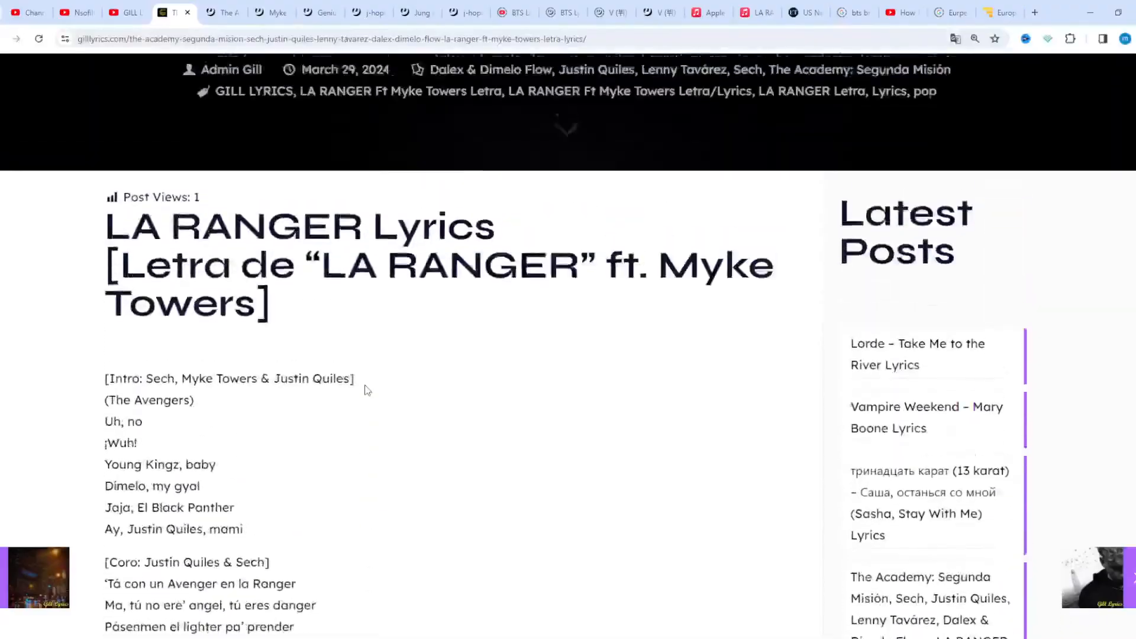
{"action": "scroll", "scroll_direction": "up", "scroll_amount": 3}
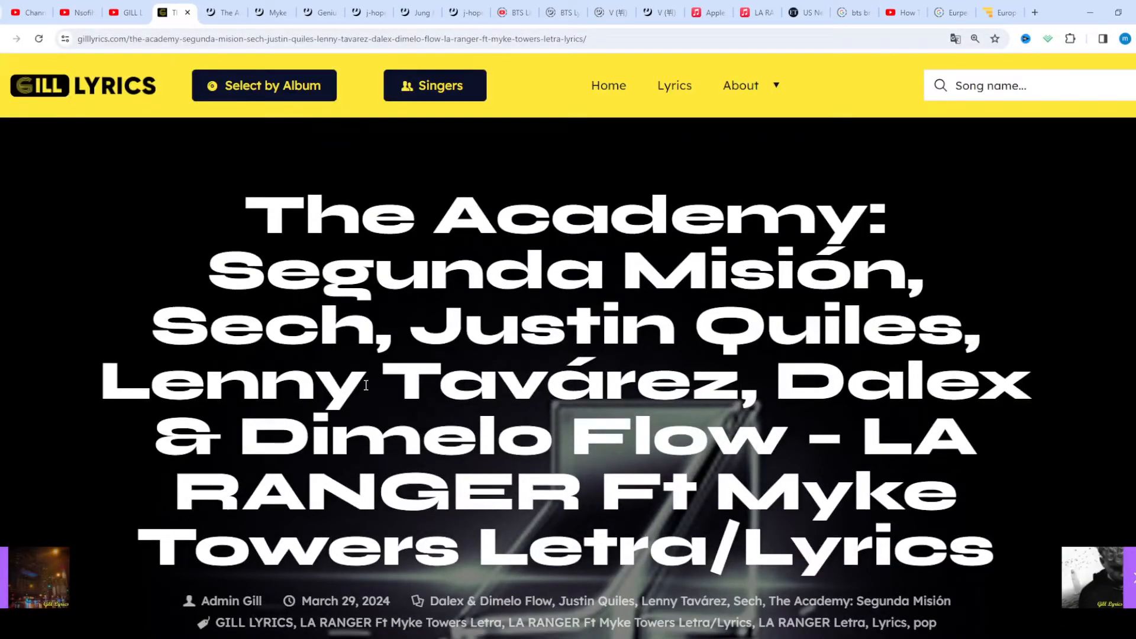
{"action": "scroll", "scroll_direction": "down", "scroll_amount": 3}
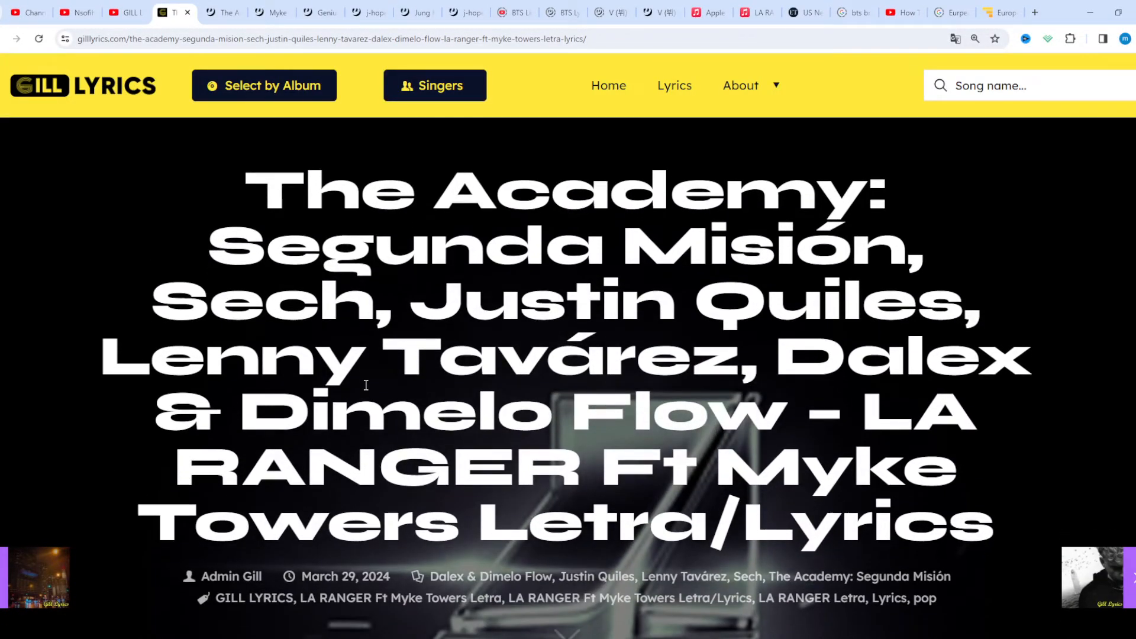
{"action": "scroll", "scroll_direction": "down", "scroll_amount": 3}
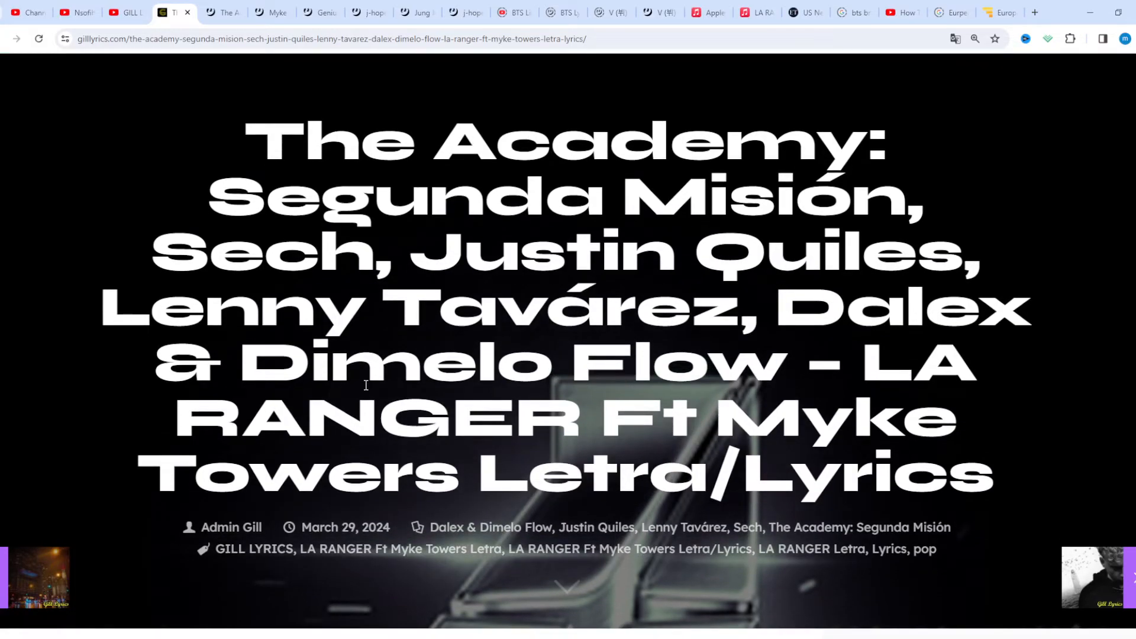
{"action": "scroll", "scroll_direction": "down", "scroll_amount": 3}
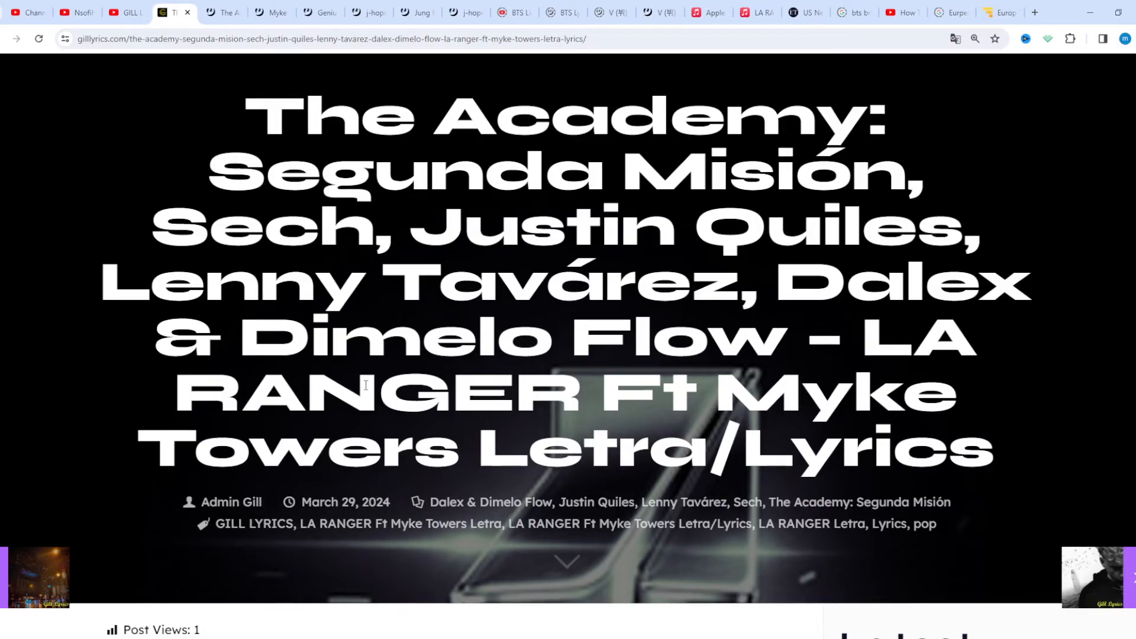
{"action": "scroll", "scroll_direction": "down", "scroll_amount": 3}
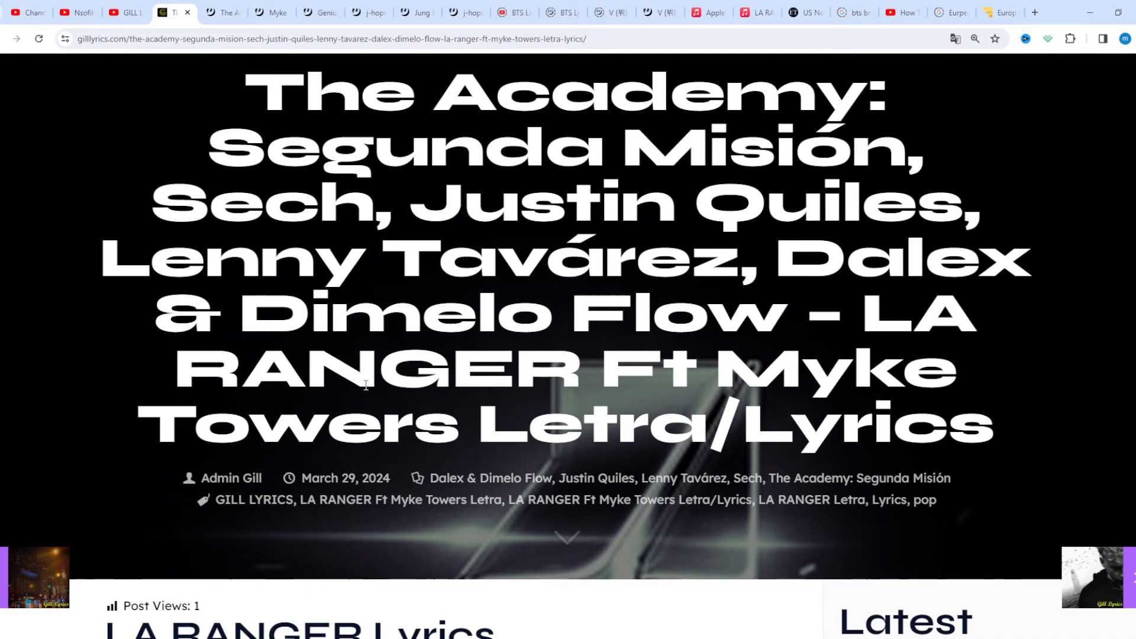
{"action": "scroll", "scroll_direction": "down", "scroll_amount": 3}
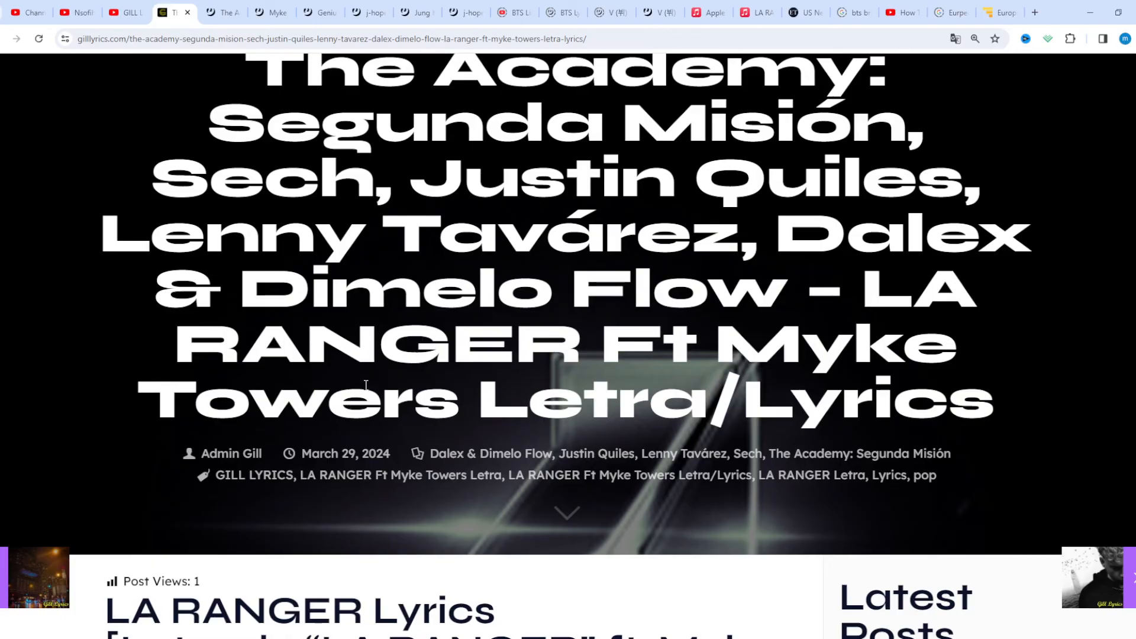
{"action": "scroll", "scroll_direction": "down", "scroll_amount": 3}
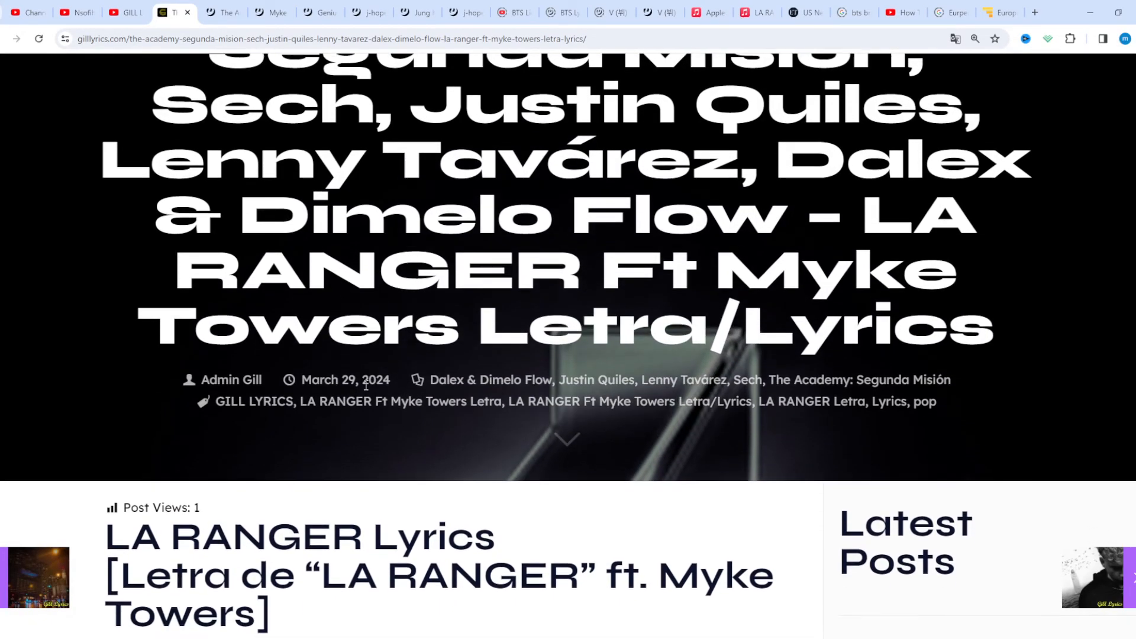
{"action": "scroll", "scroll_direction": "down", "scroll_amount": 3}
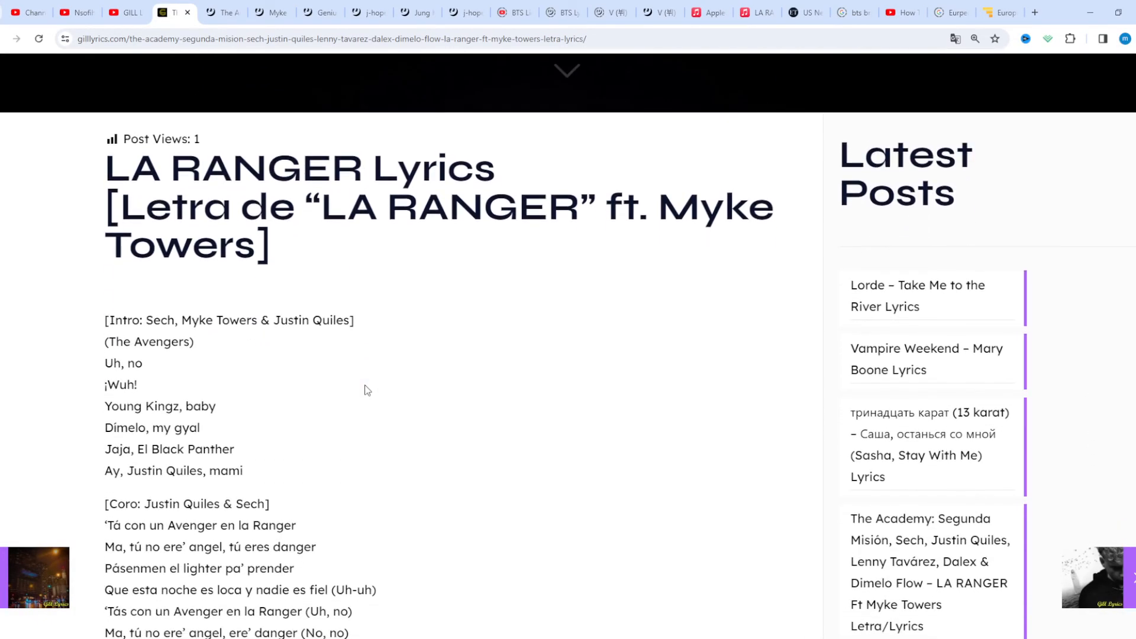
{"action": "scroll", "scroll_direction": "down", "scroll_amount": 3}
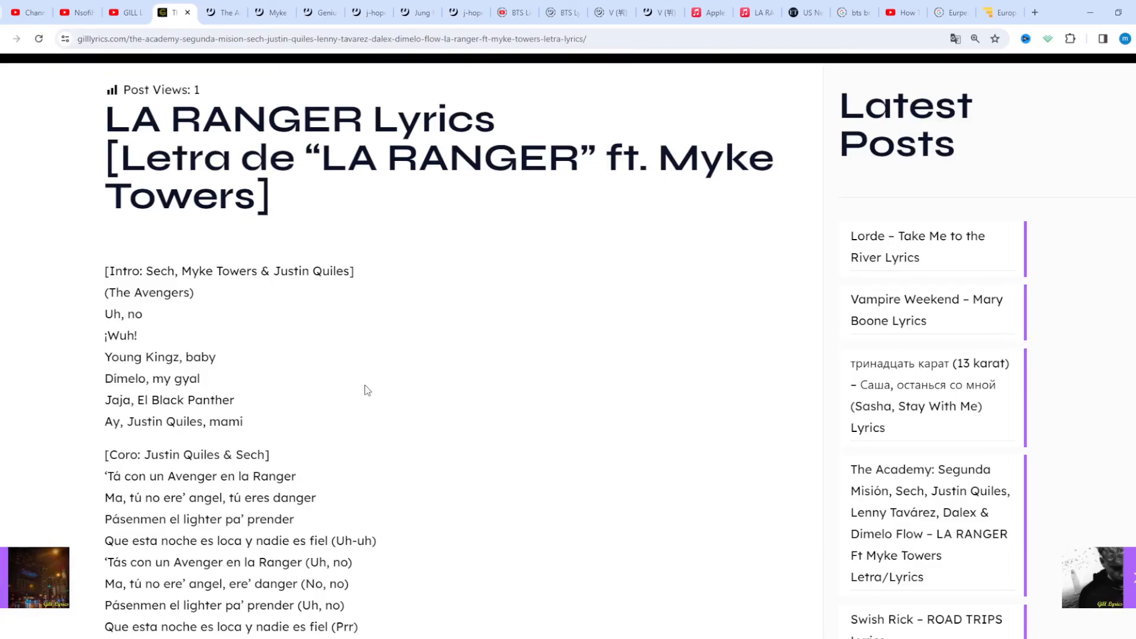
{"action": "scroll", "scroll_direction": "down", "scroll_amount": 3}
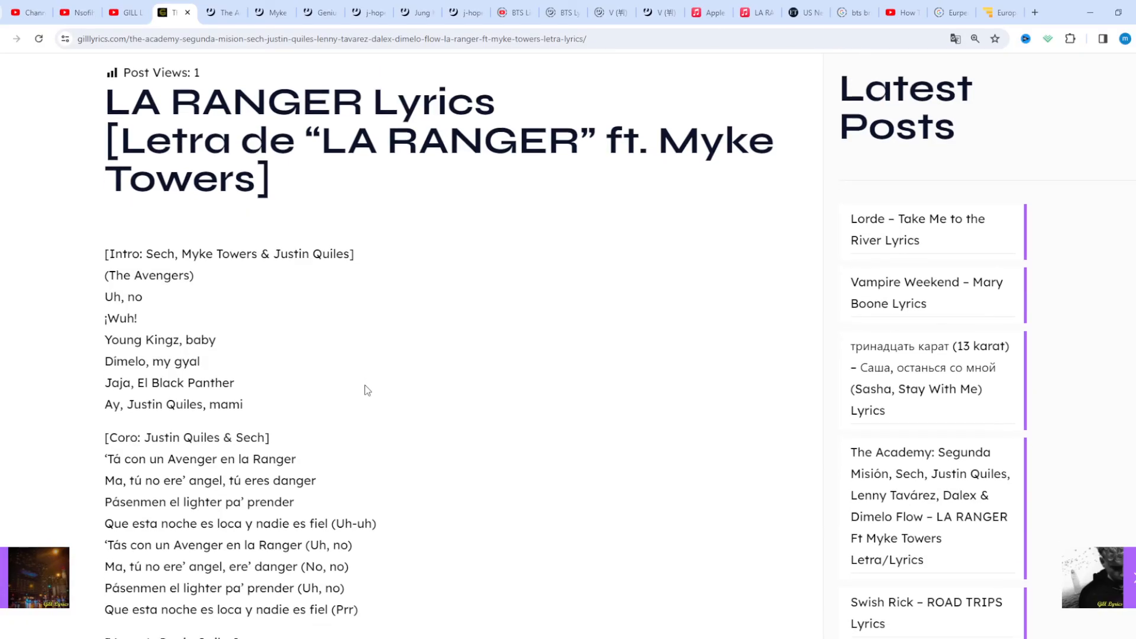